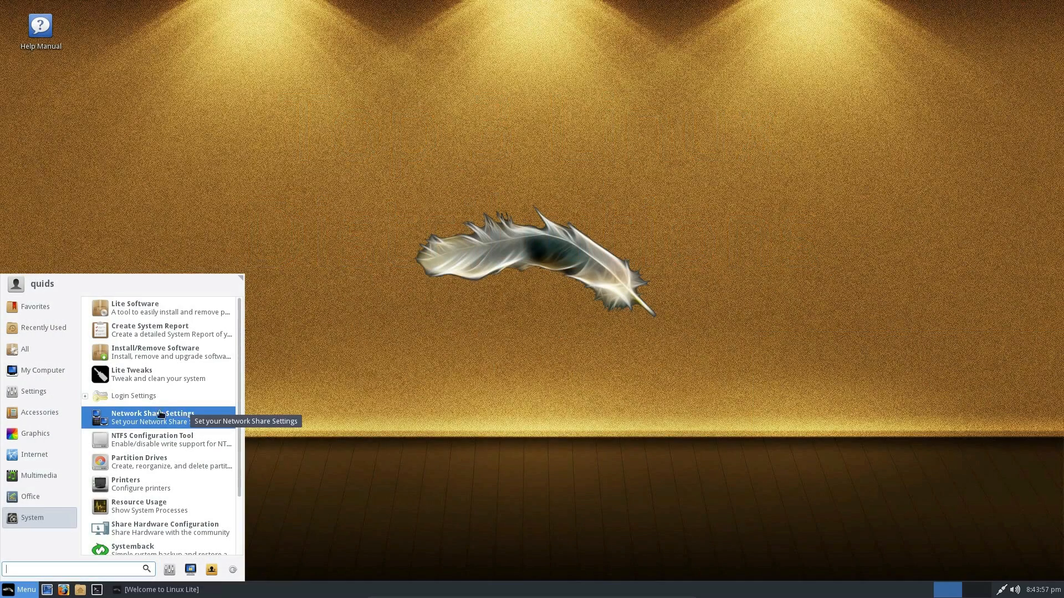
Step: Launch System Information from the System menu and view the ARP and routing tables
click(134, 396)
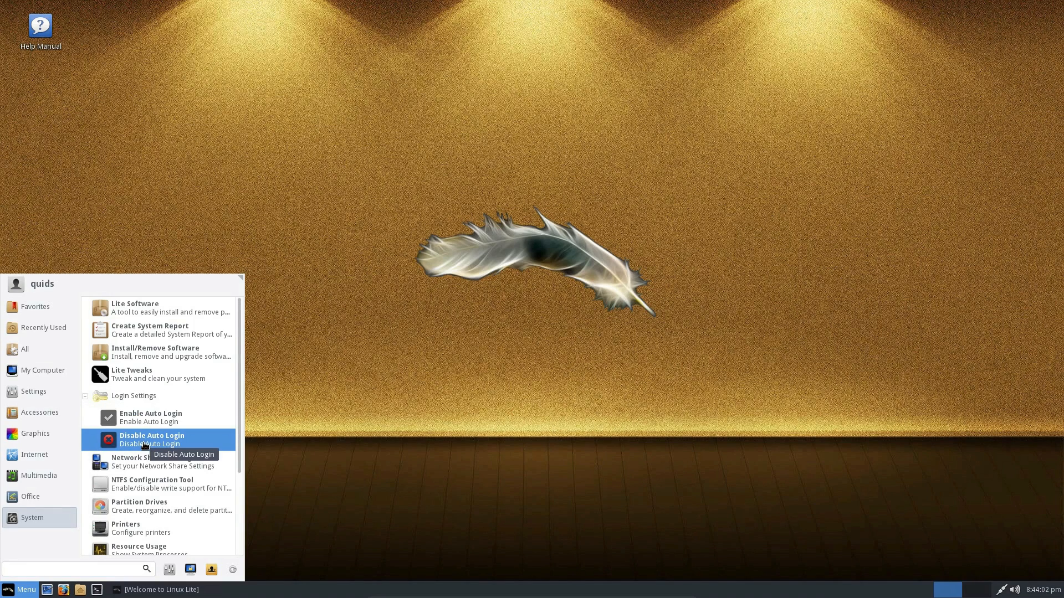
mouse_move(134, 396)
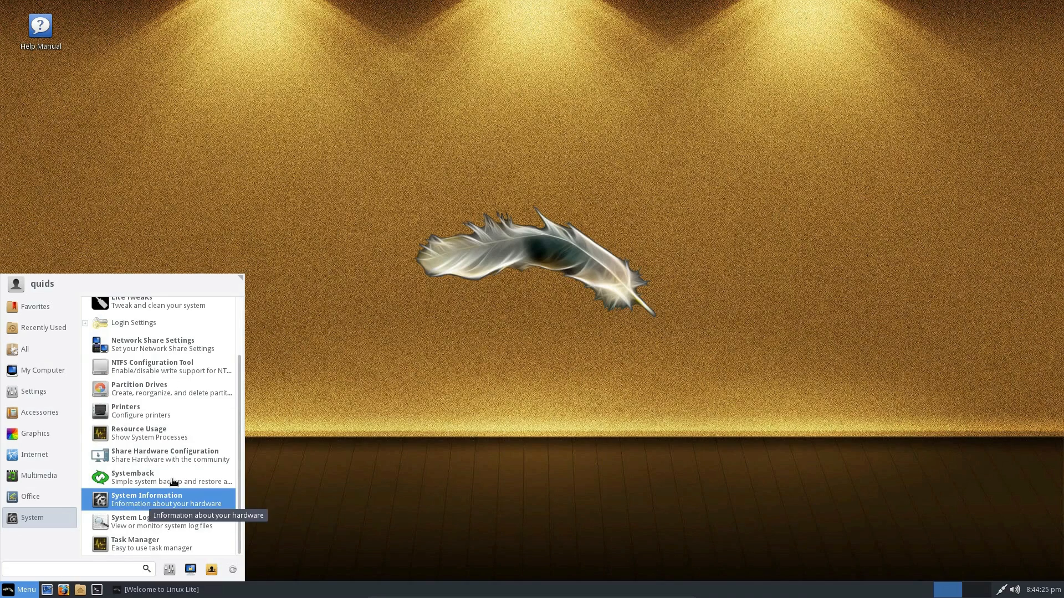
click(146, 498)
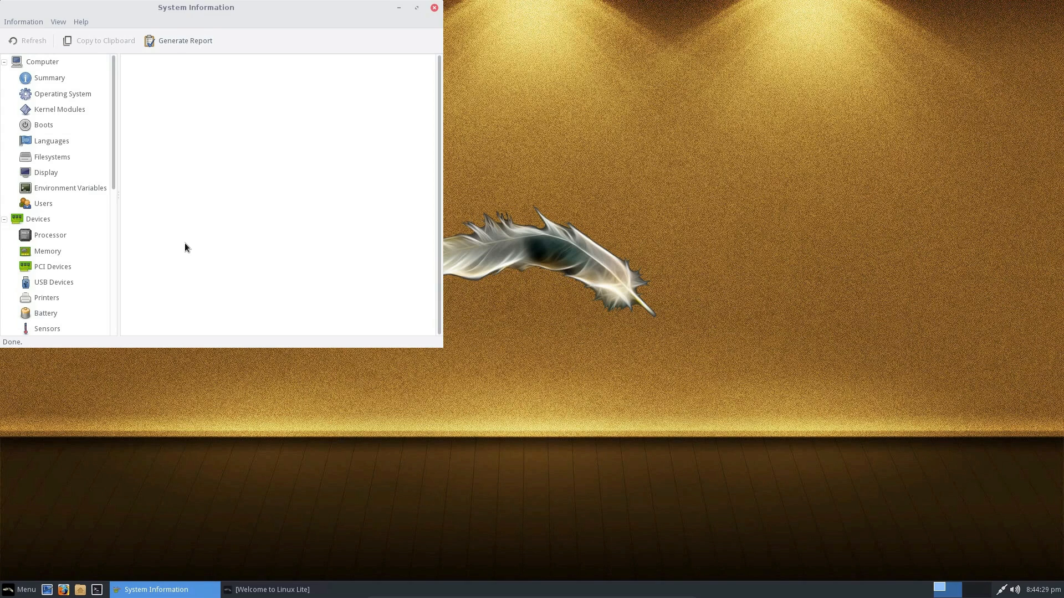
click(49, 259)
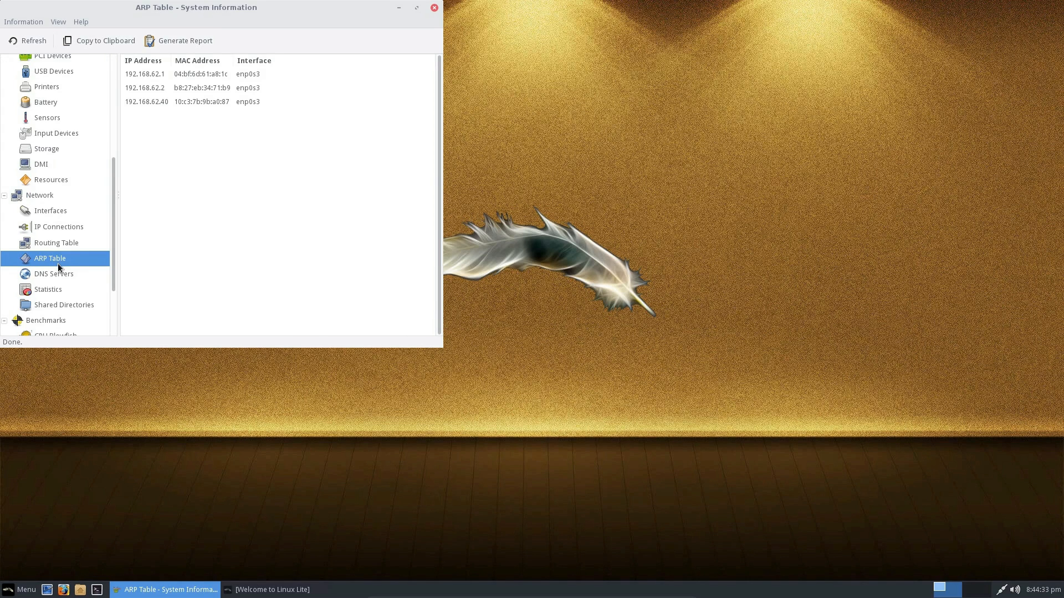
click(57, 243)
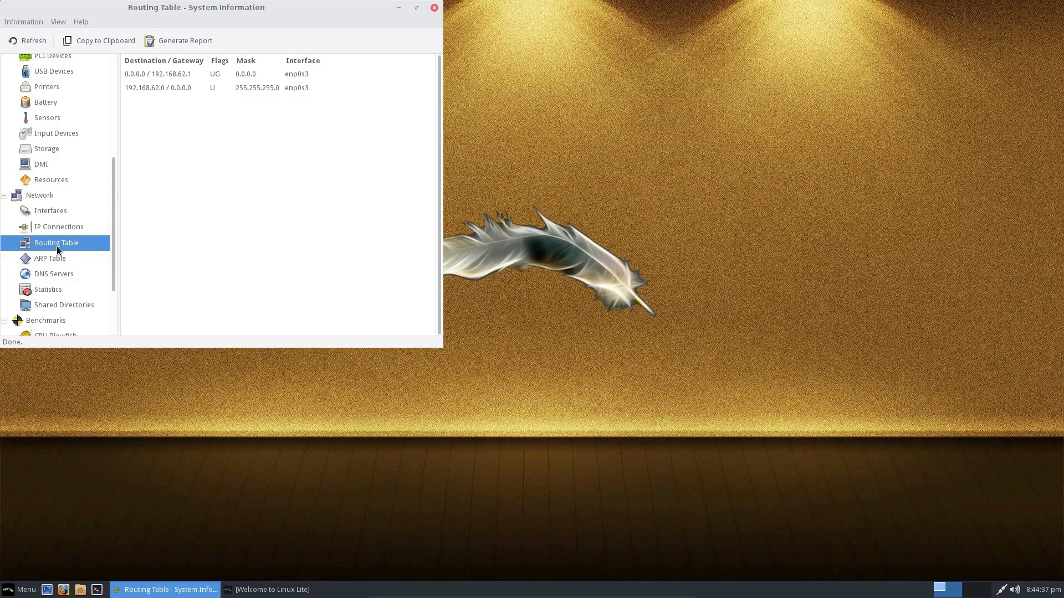
click(46, 231)
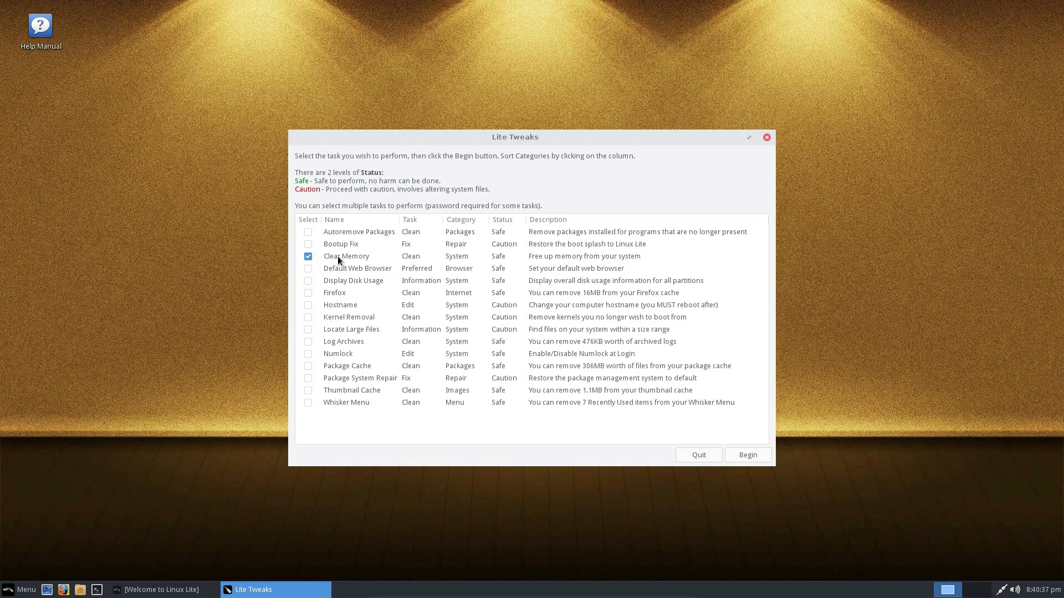
mouse_move(596, 272)
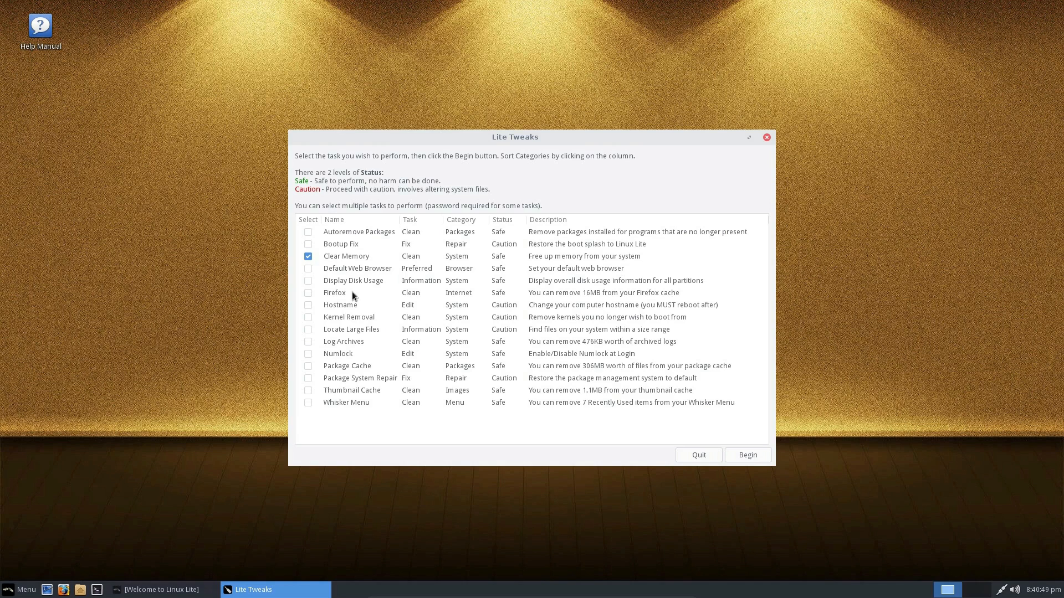
mouse_move(348, 312)
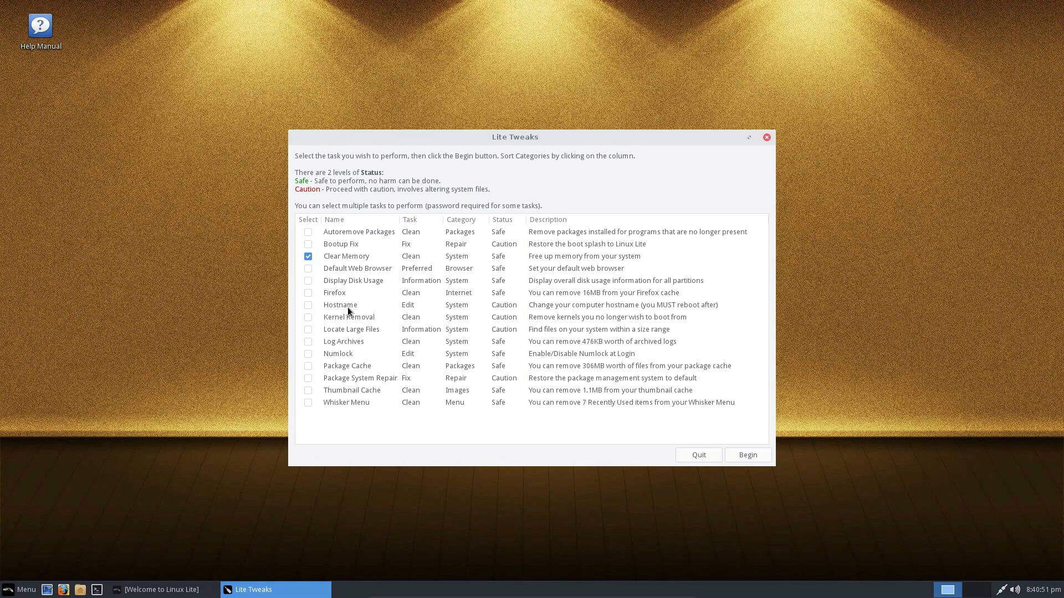
mouse_move(315, 356)
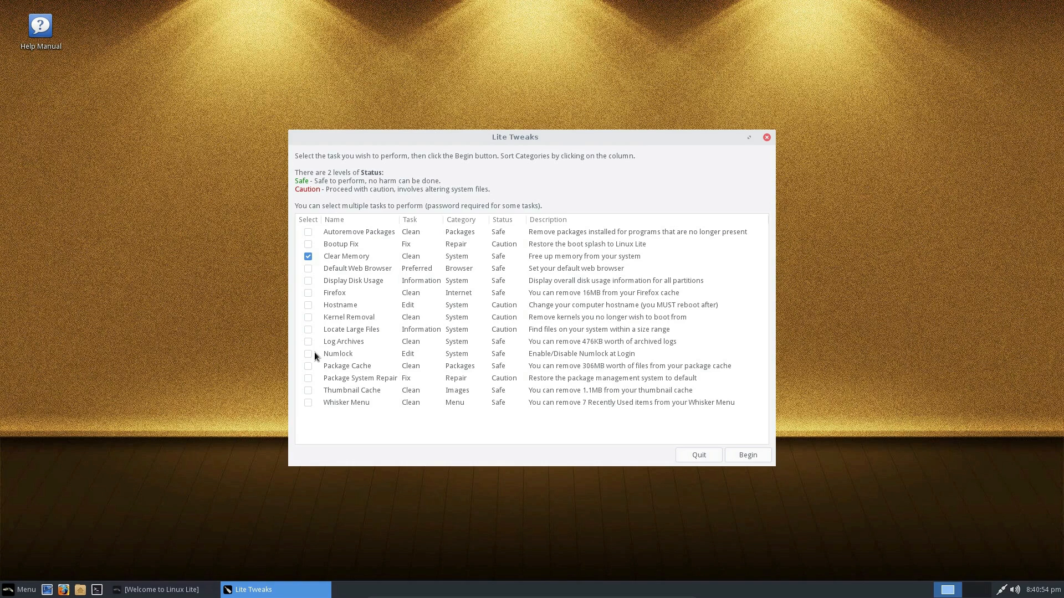
mouse_move(345, 356)
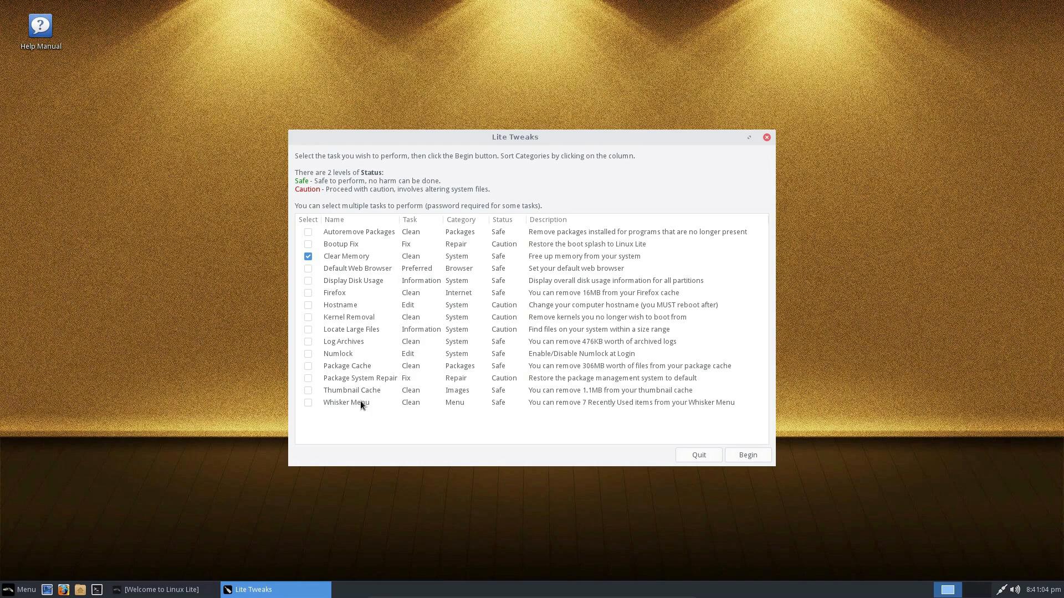
mouse_move(348, 256)
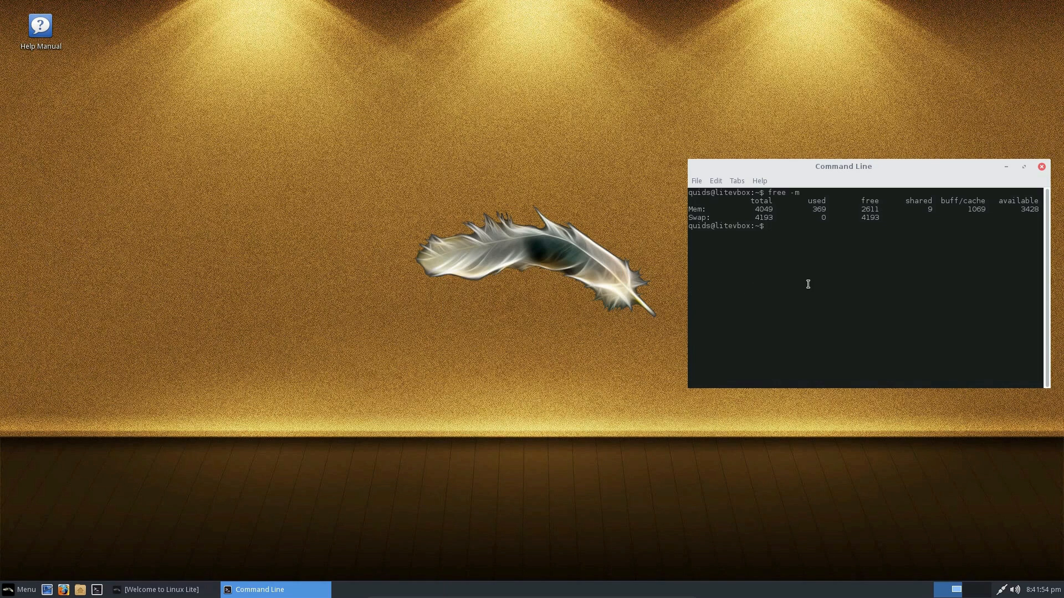
Step: Enter 'free -m' at the terminal prompt
text(free -m)
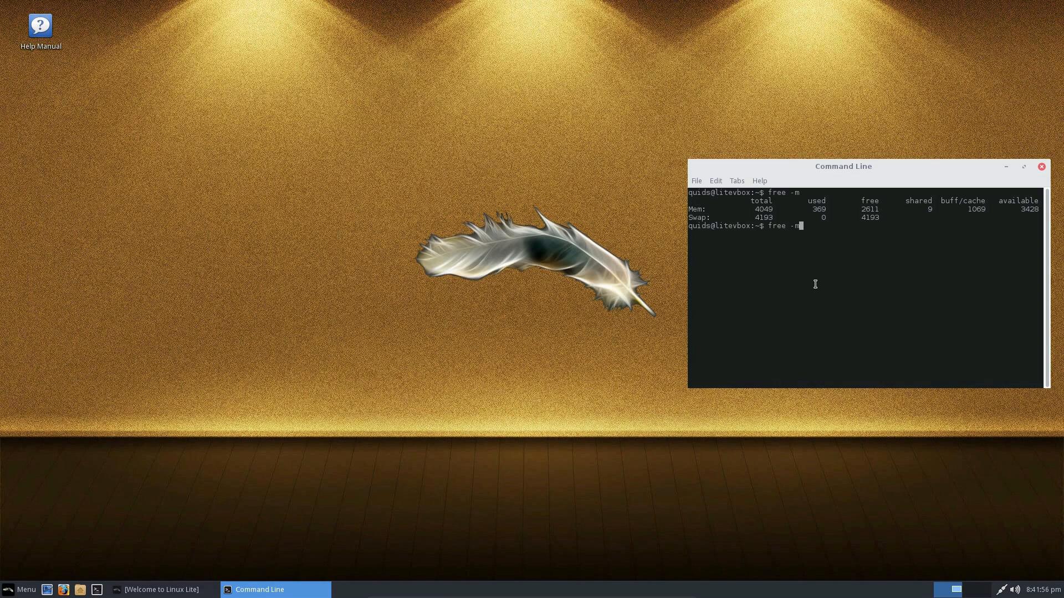
mouse_move(873, 330)
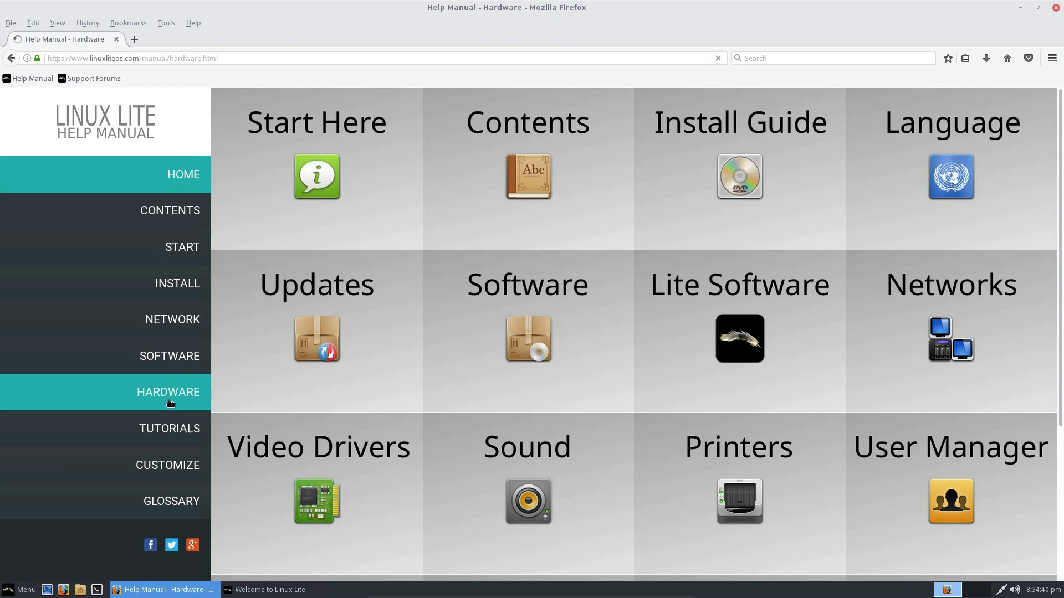
Step: Search the Hardware Database for 'asus' and scroll through the matching configurations
scroll(down, 3)
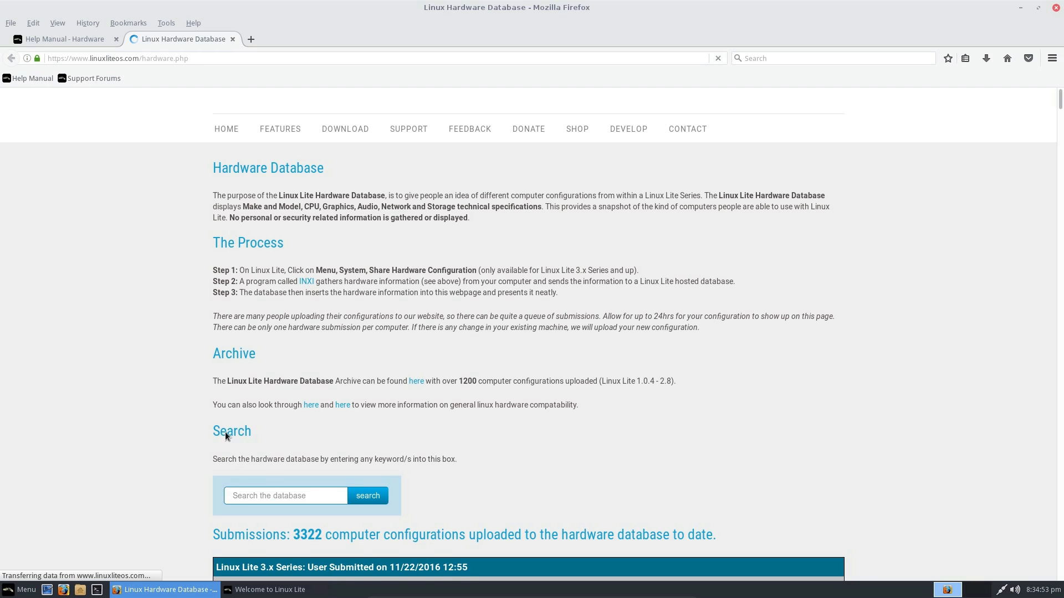
click(366, 495)
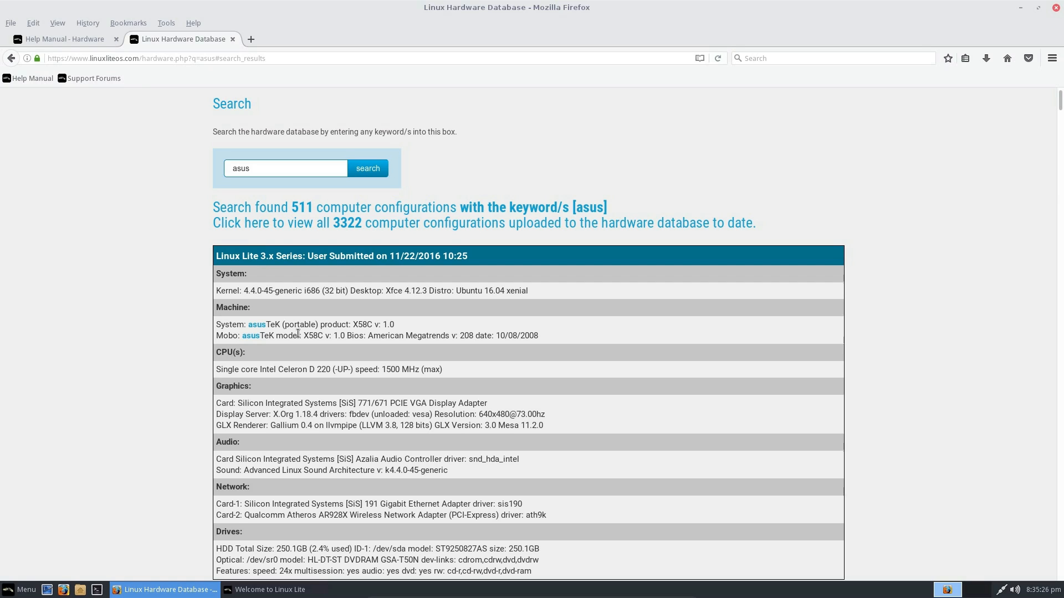
scroll(down, 3)
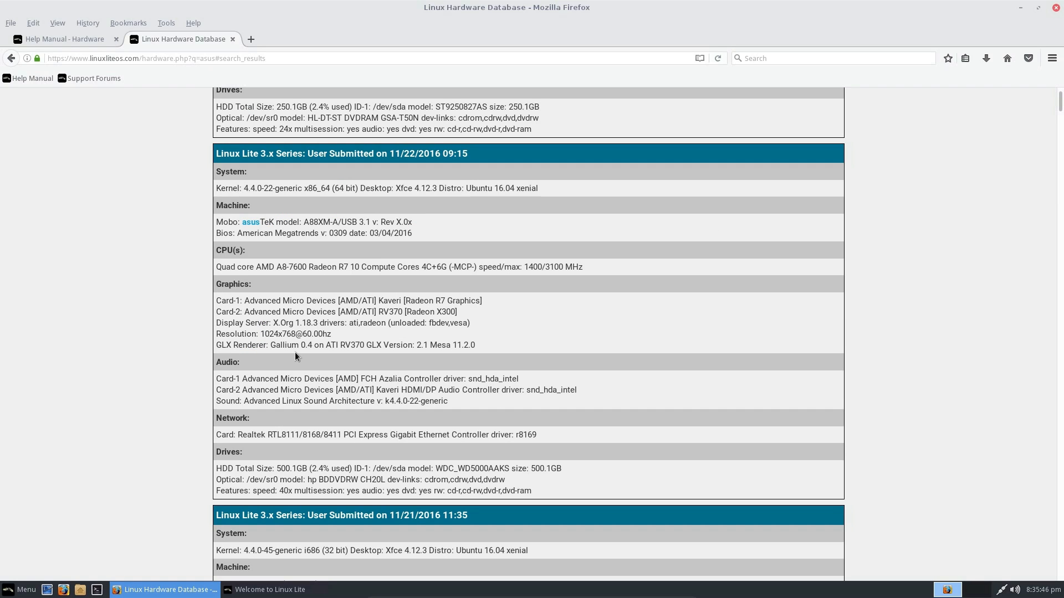
mouse_move(239, 264)
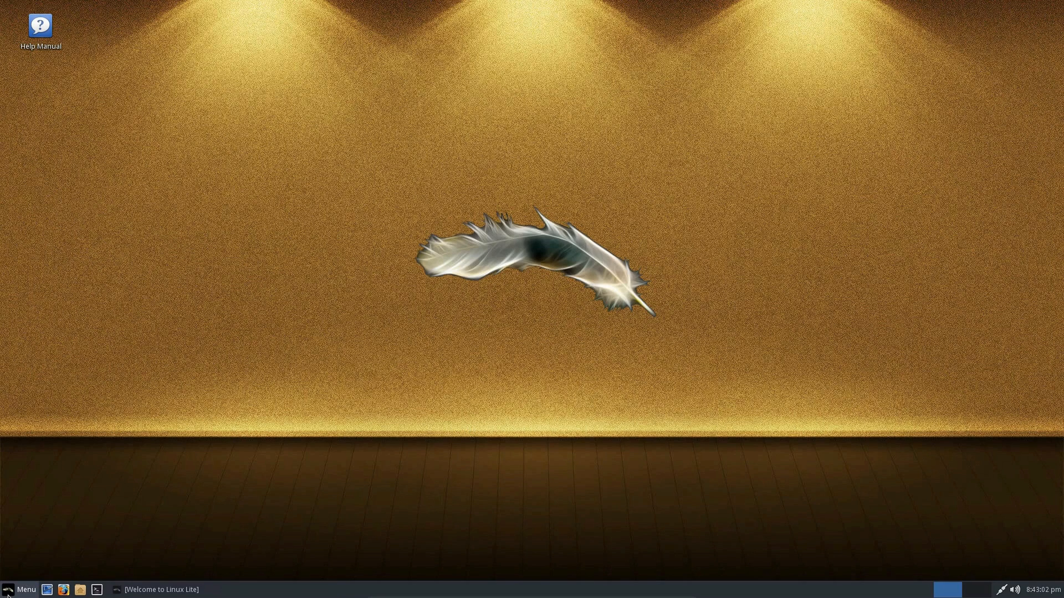
Step: Bring up the applications menu, then Desktop Settings, and scroll the wallpaper choices
click(21, 589)
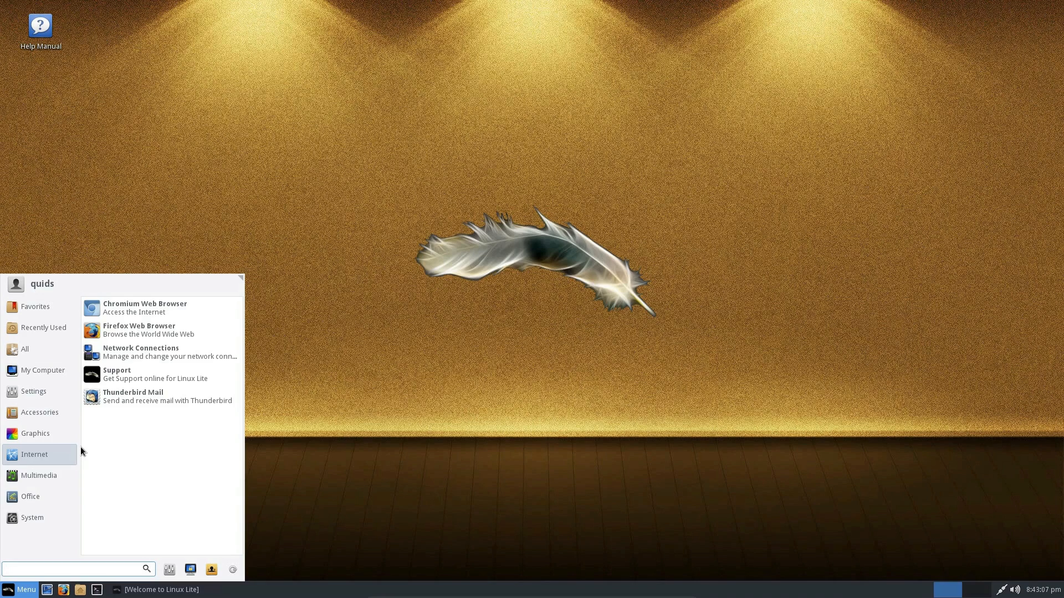
text(ca)
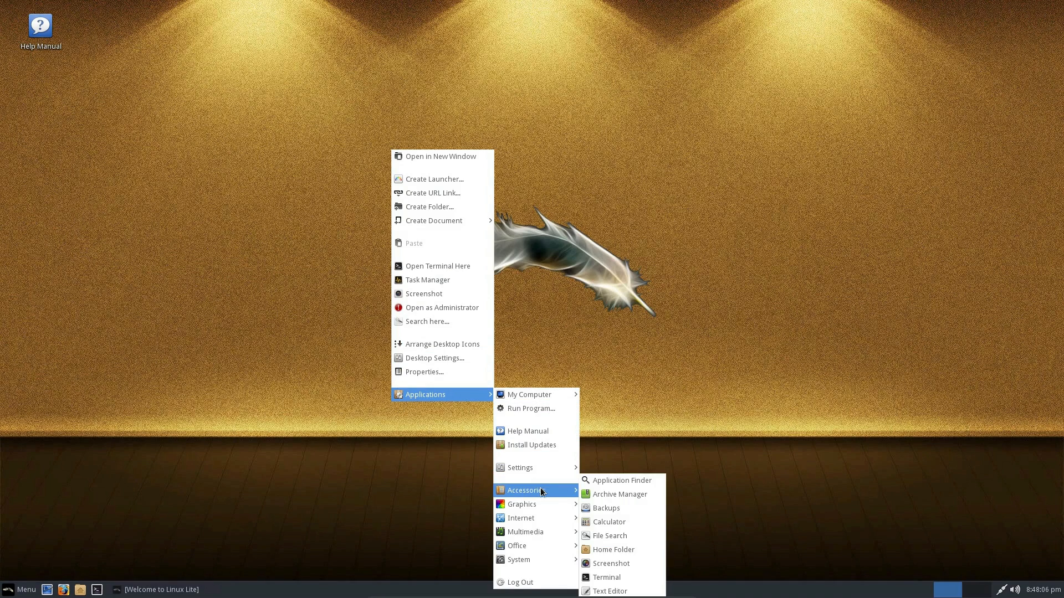
mouse_move(423, 372)
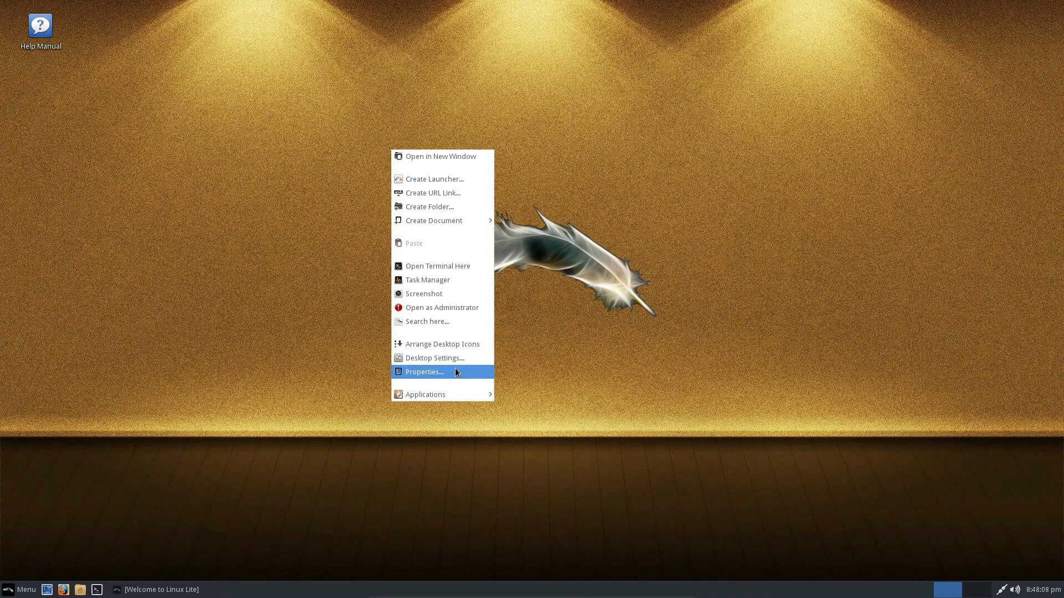
click(424, 372)
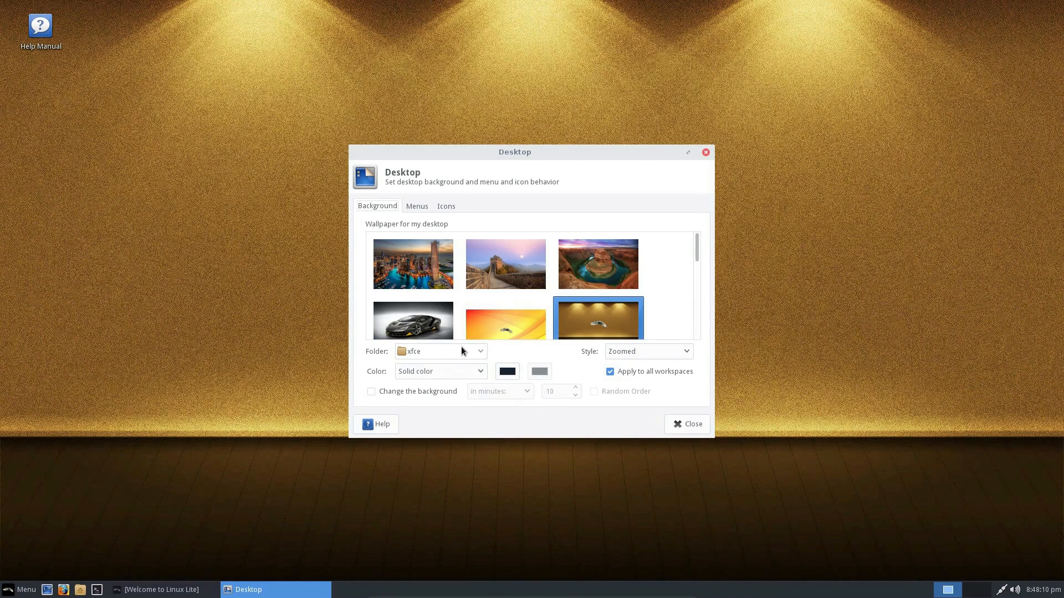
scroll(down, 3)
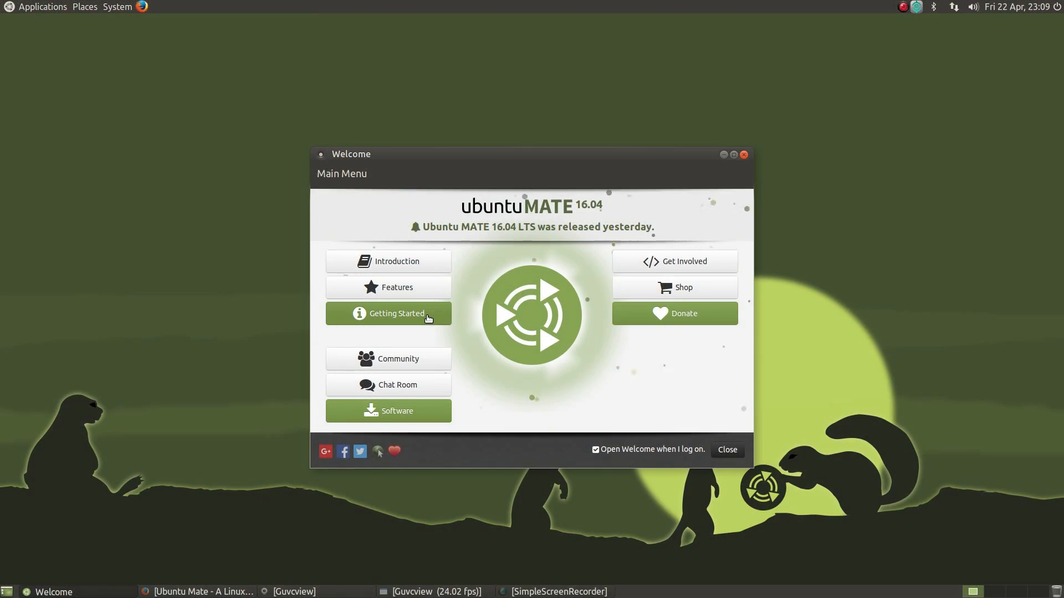
Step: Visit the Getting Started Drivers page, then the Community page, returning to Main Menu
click(388, 313)
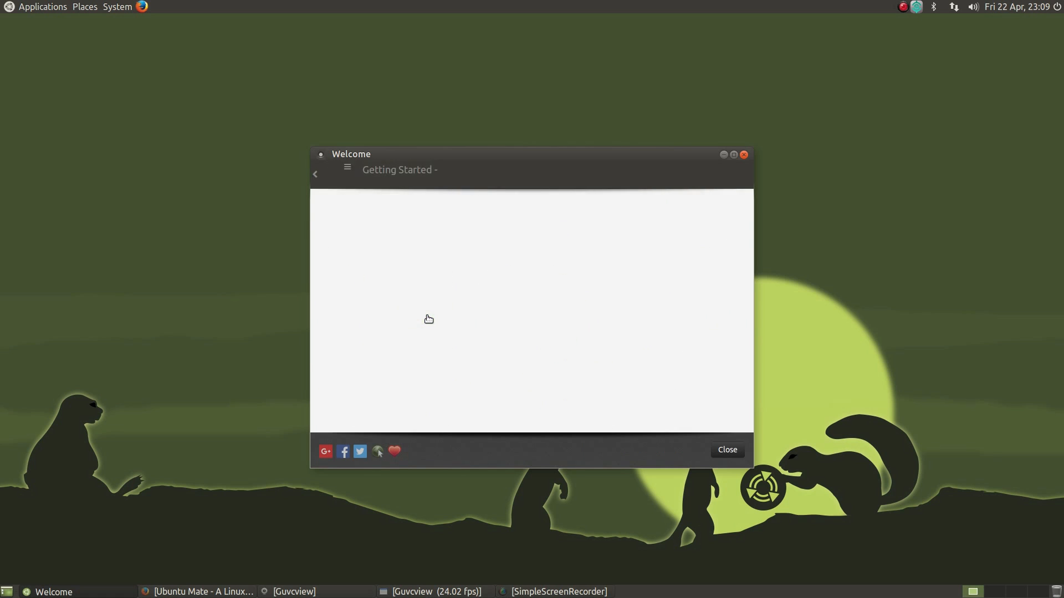
click(347, 175)
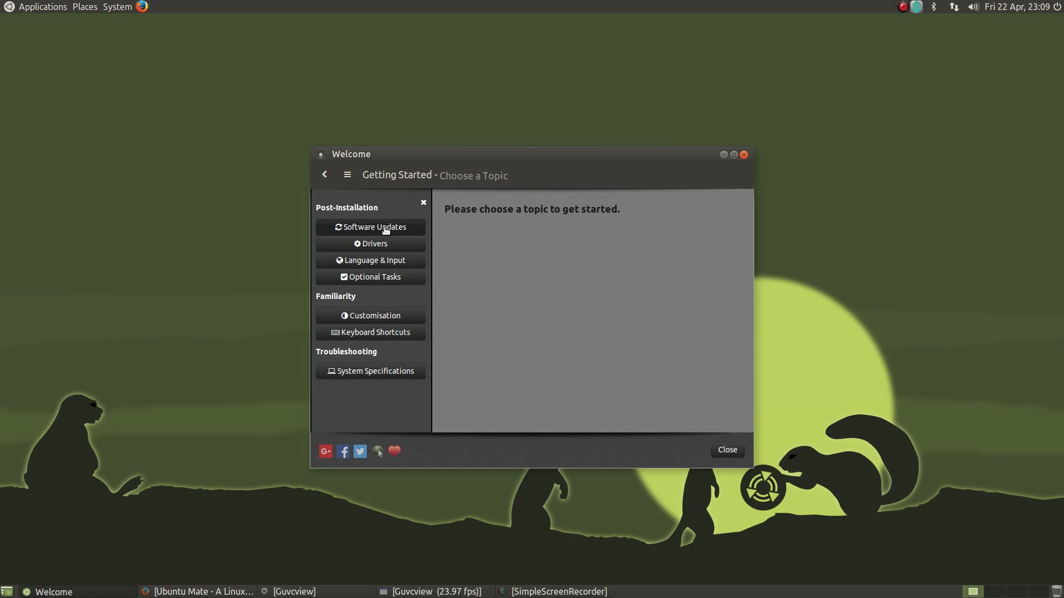
mouse_move(374, 244)
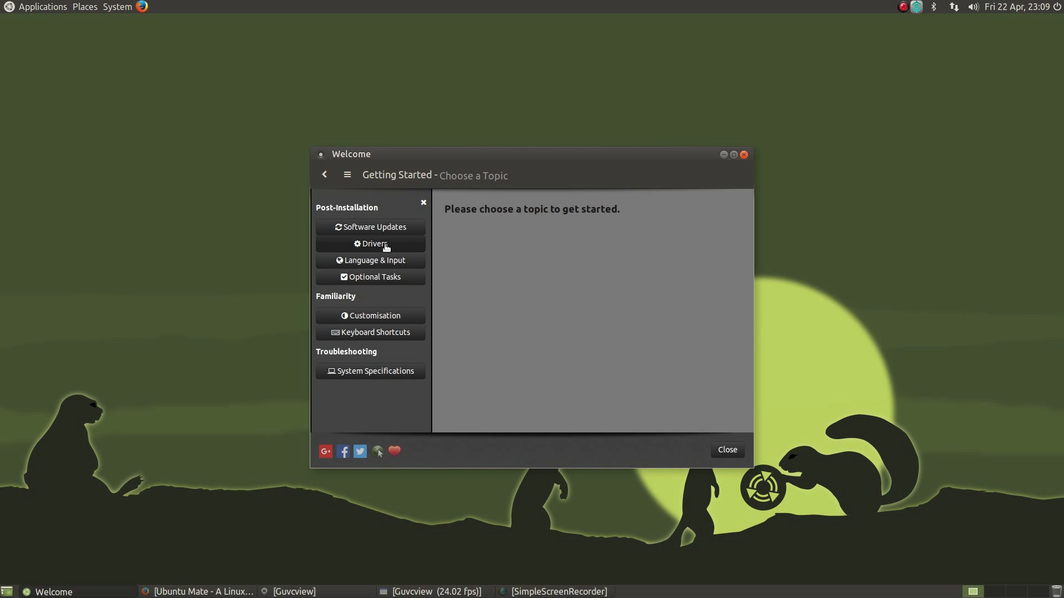
click(373, 244)
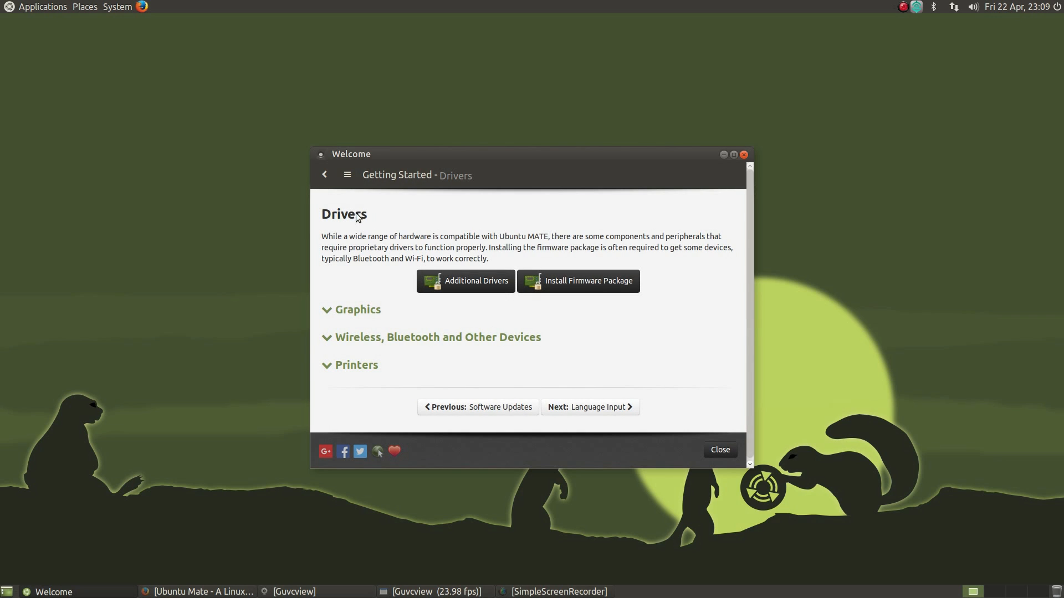
click(325, 175)
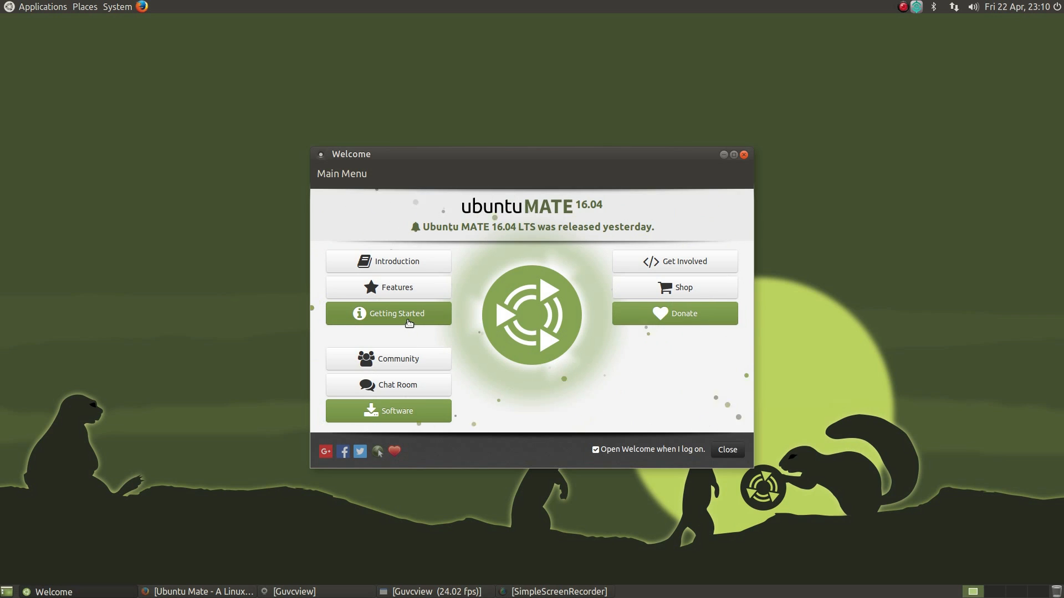
click(398, 359)
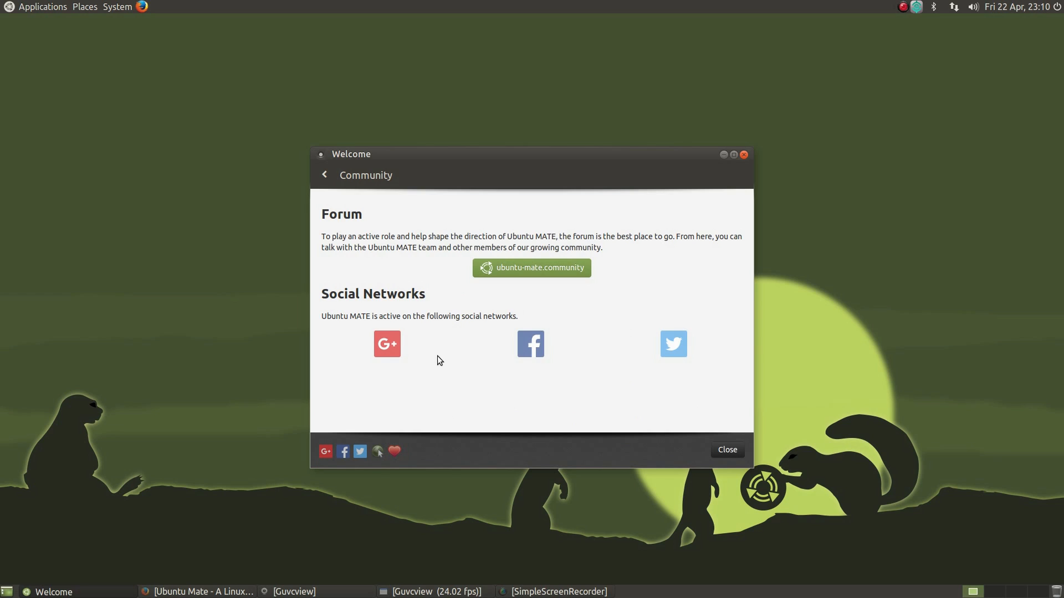
mouse_move(380, 263)
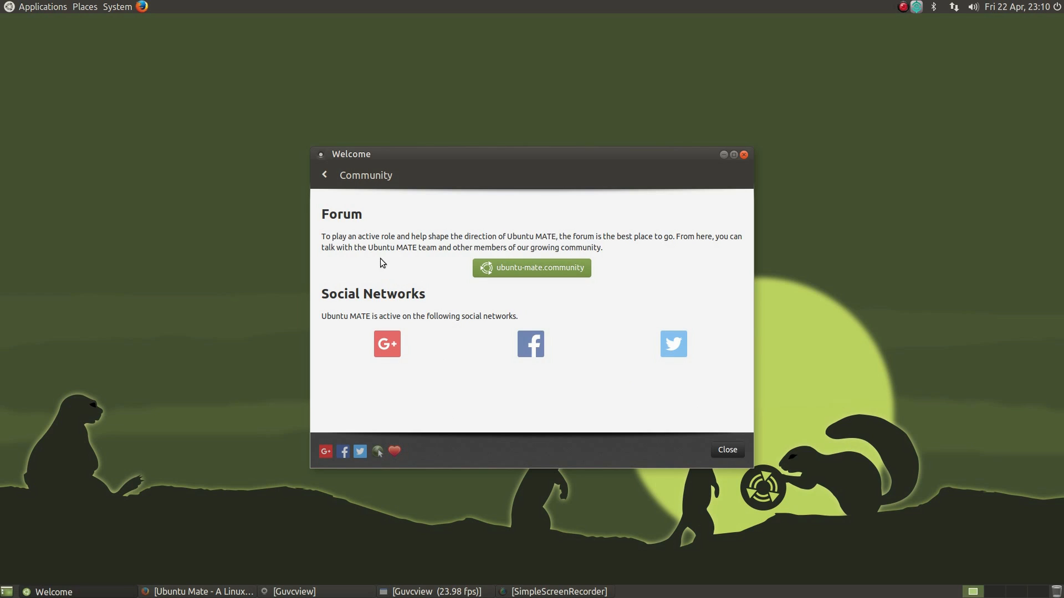
mouse_move(358, 179)
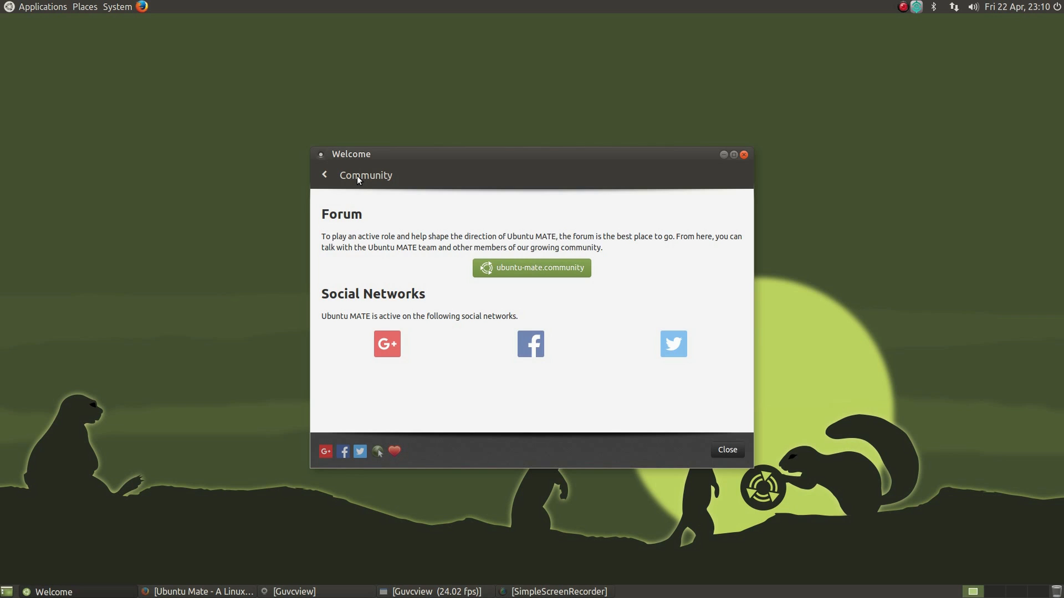
click(323, 174)
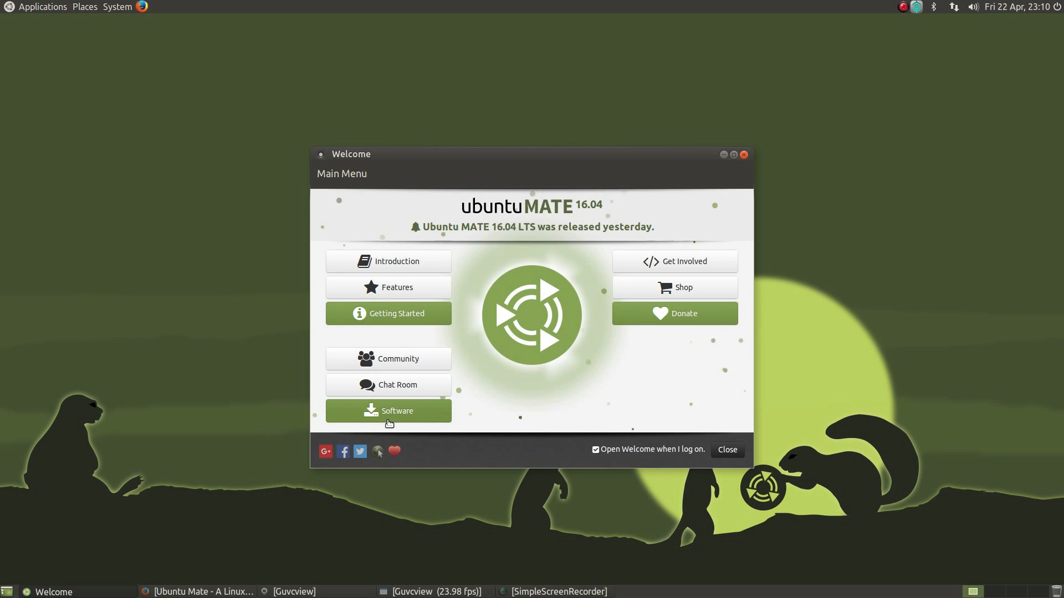
Step: Show the Software Boutique's Graphics category and scroll past Blender and GIMP to Inkscape
click(388, 411)
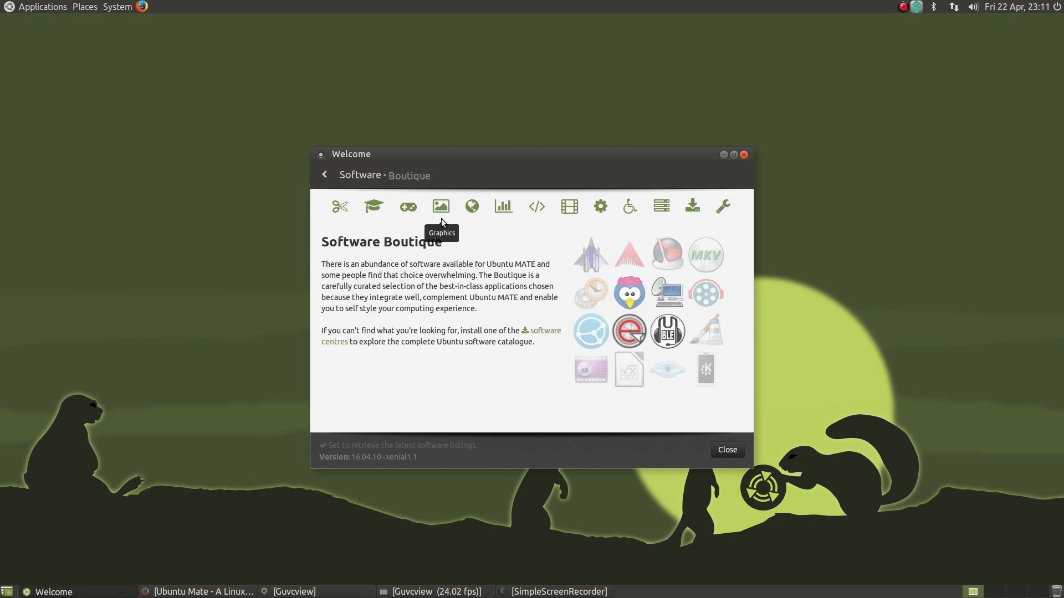
mouse_move(459, 217)
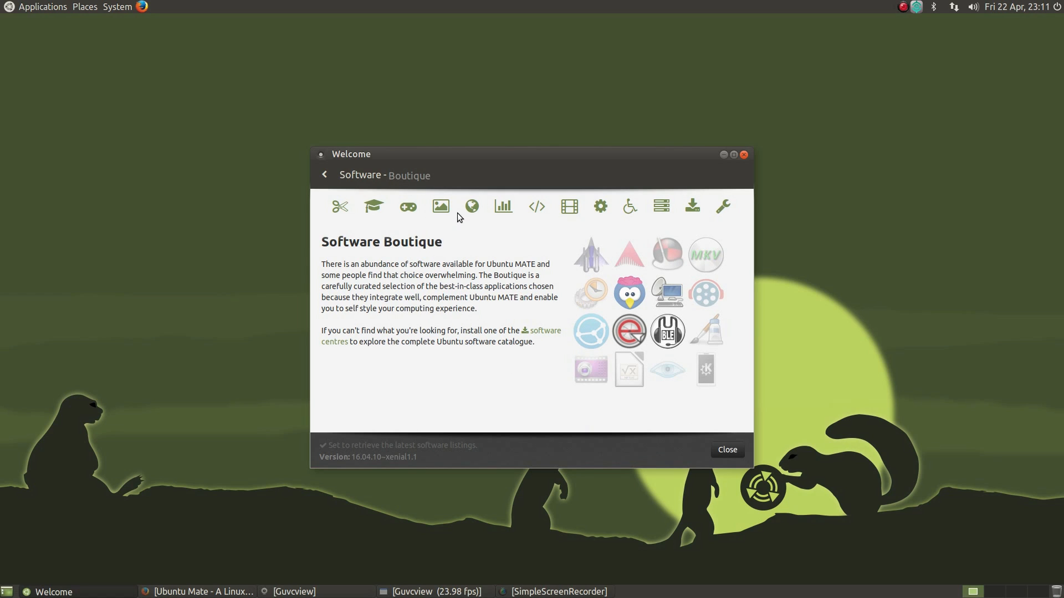
click(438, 207)
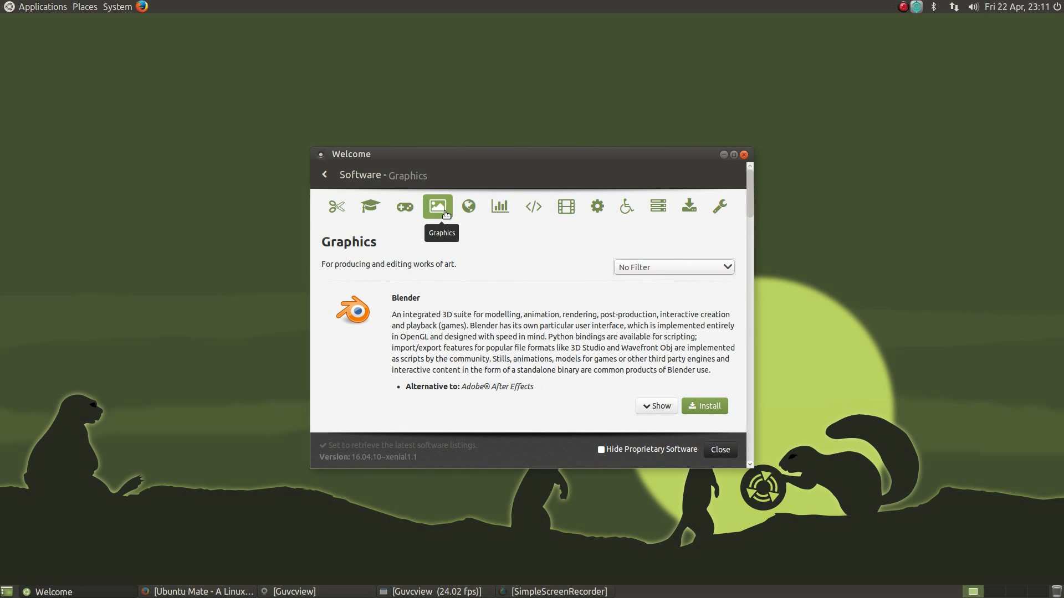
mouse_move(468, 207)
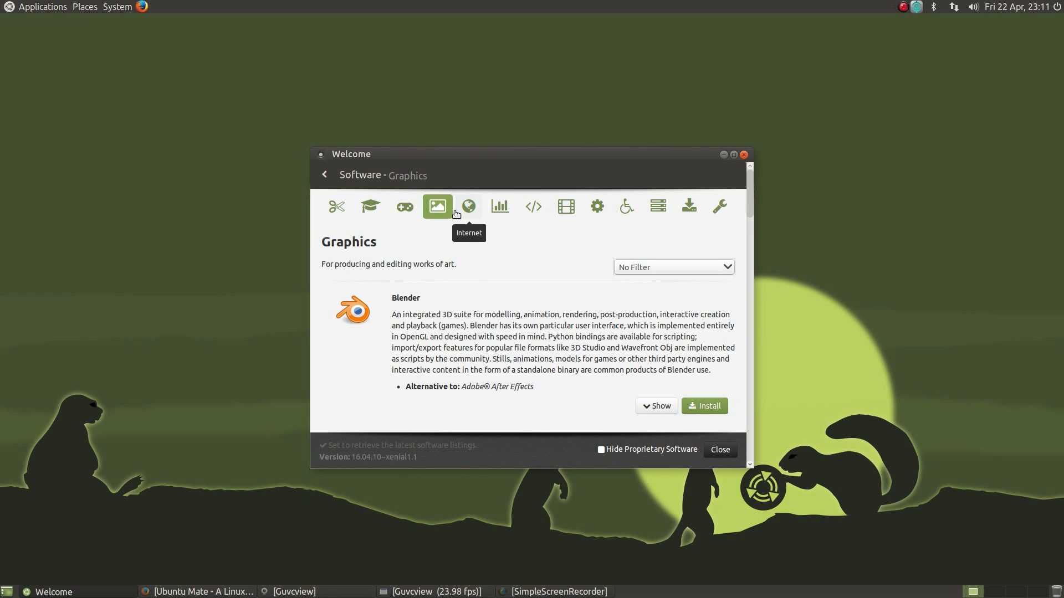
mouse_move(528, 300)
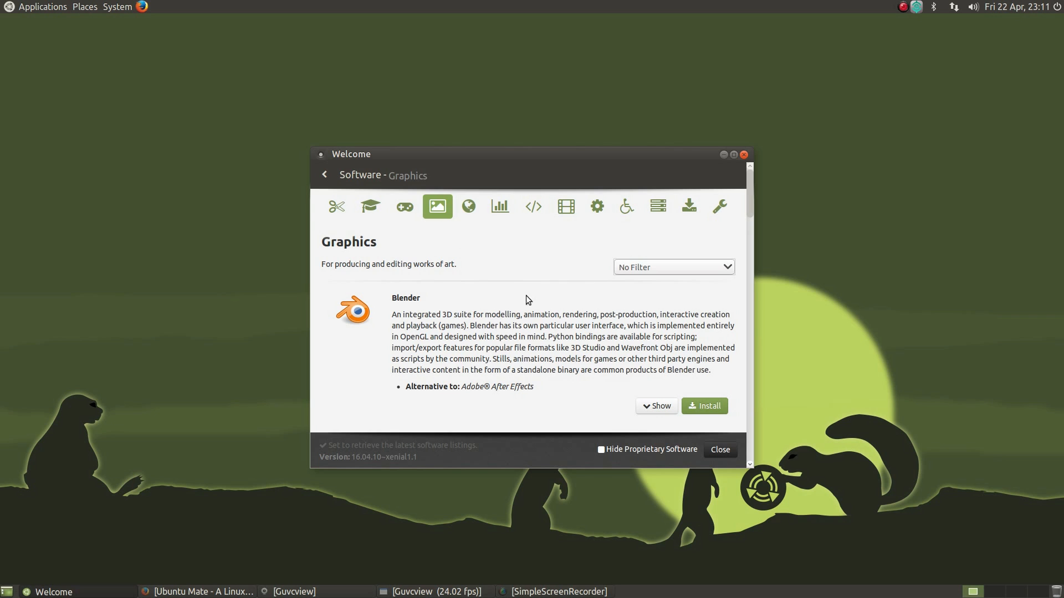
scroll(down, 3)
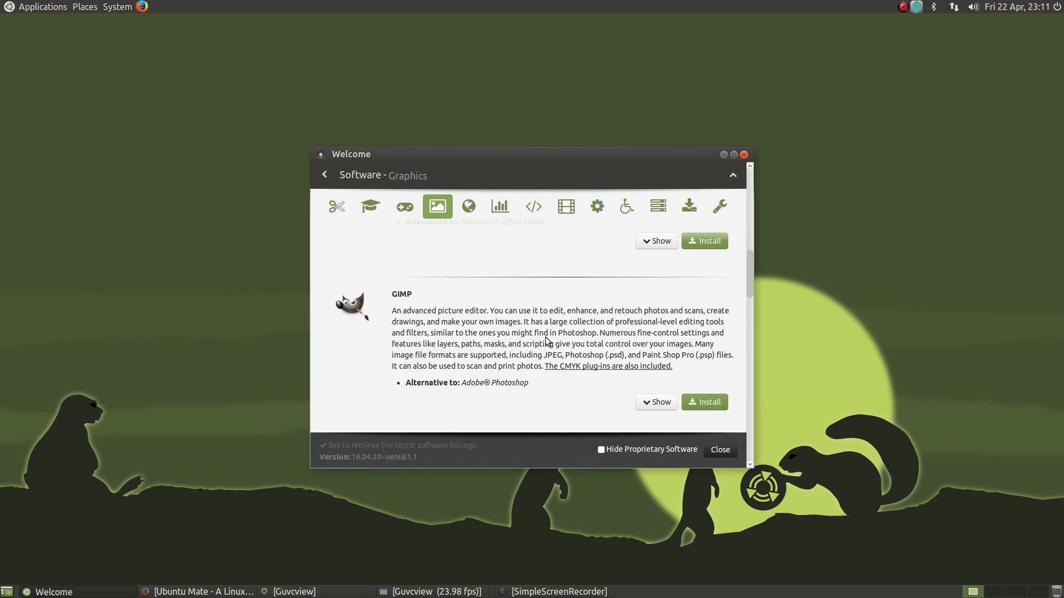
scroll(down, 3)
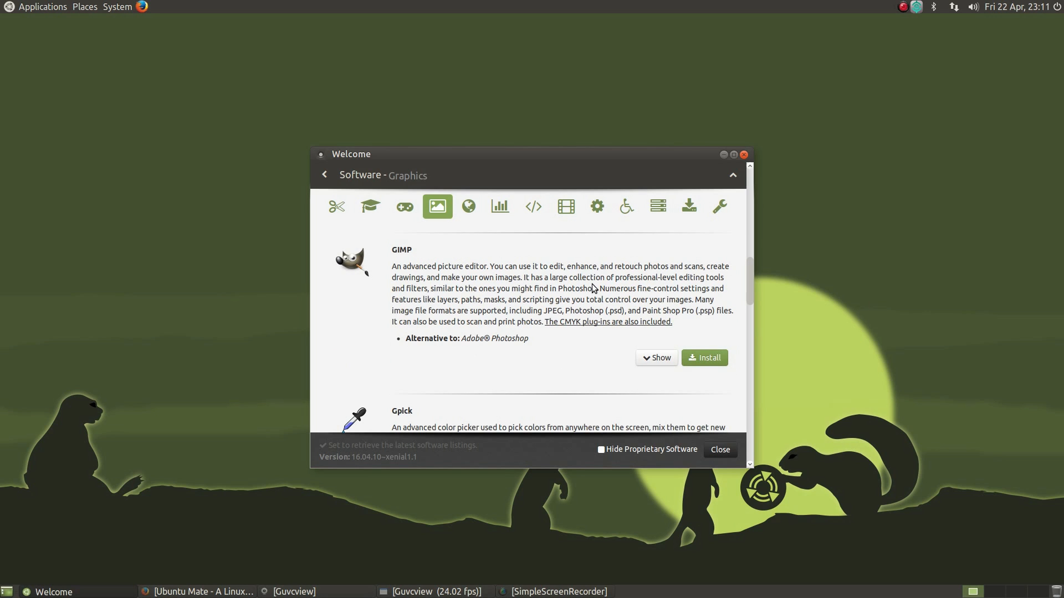
scroll(down, 3)
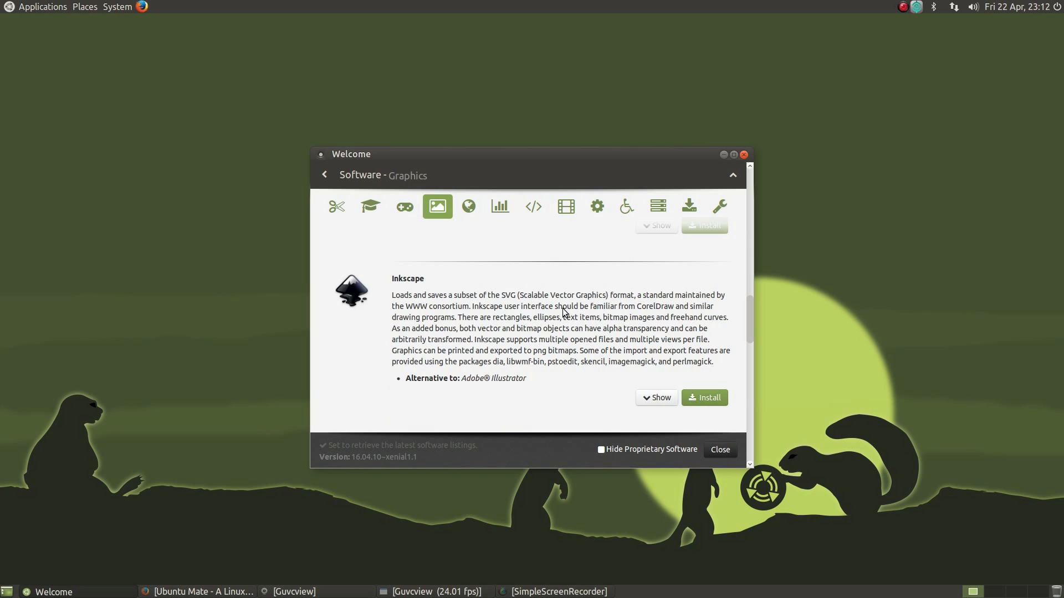
mouse_move(487, 296)
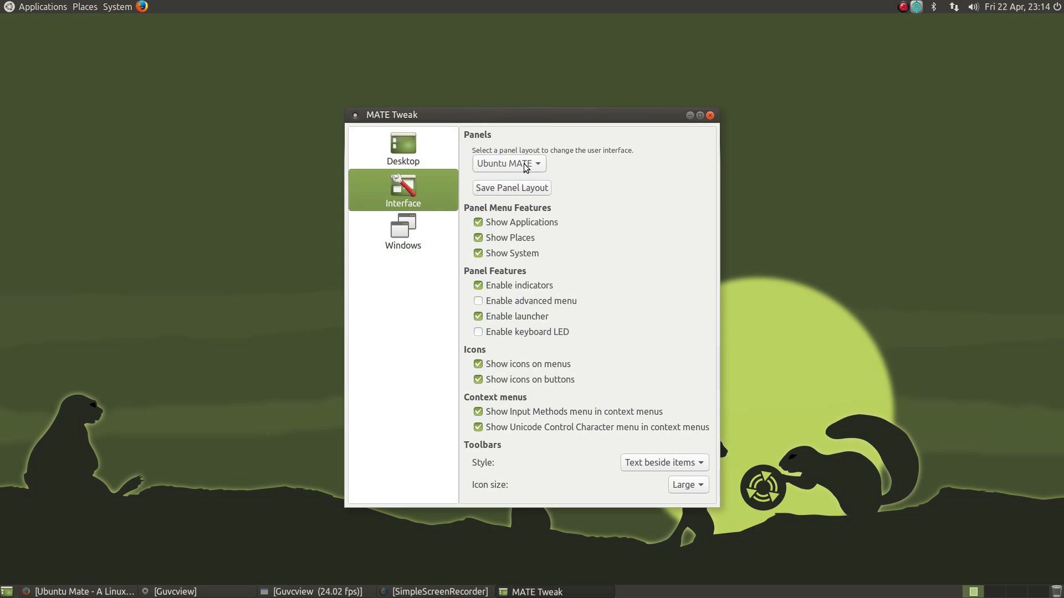
Step: Pick Mutiny from the Panels layout list and open the new left-side launcher menu
click(508, 163)
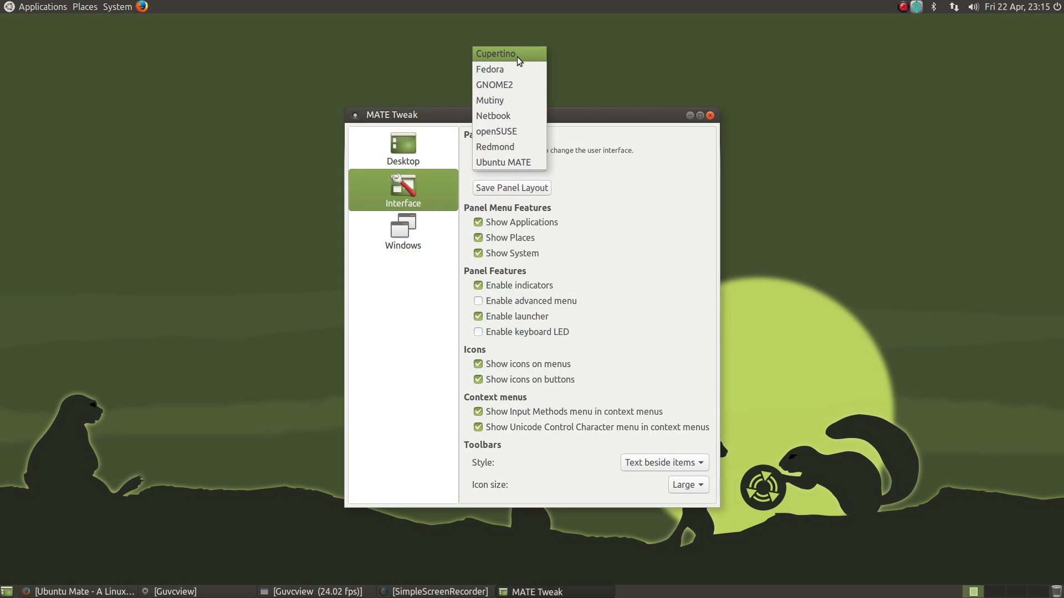
click(495, 53)
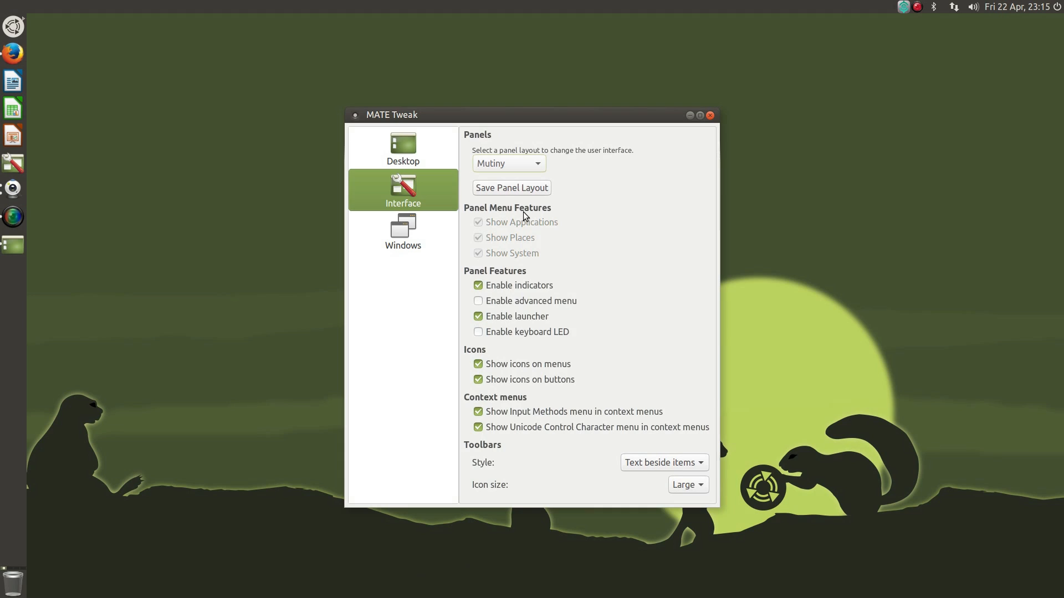
click(13, 27)
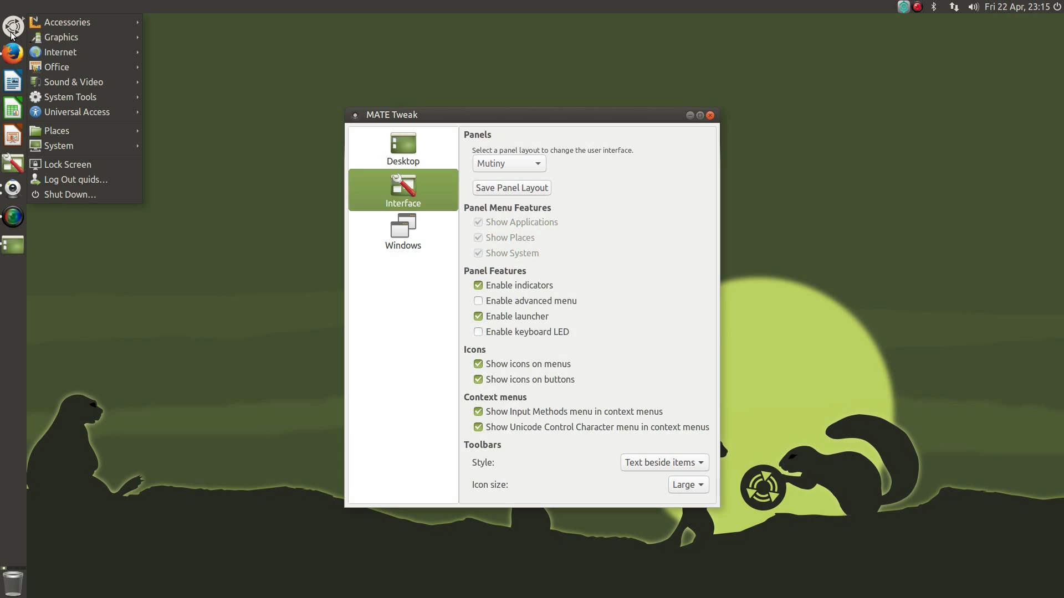
mouse_move(68, 22)
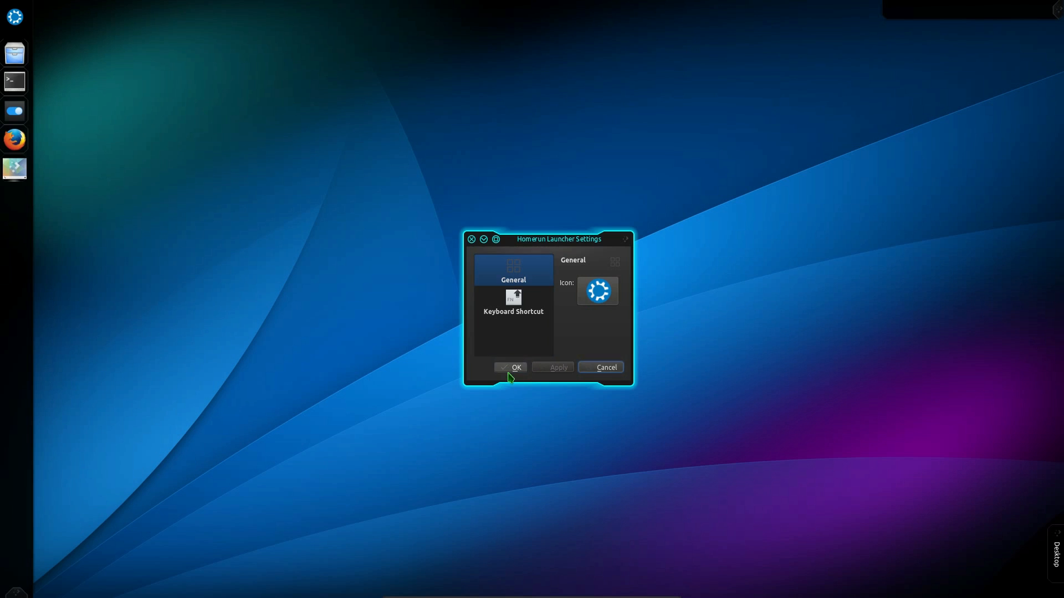
Step: Confirm Homerun Launcher Settings, then search the top panel's Add Widgets for 'digital clock'
click(514, 367)
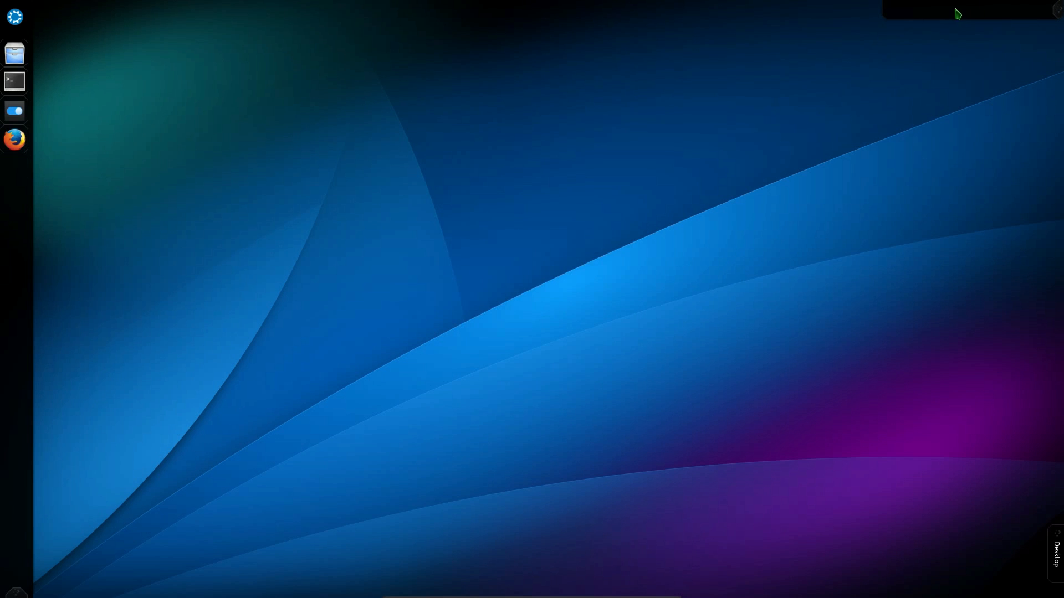
right_click(956, 13)
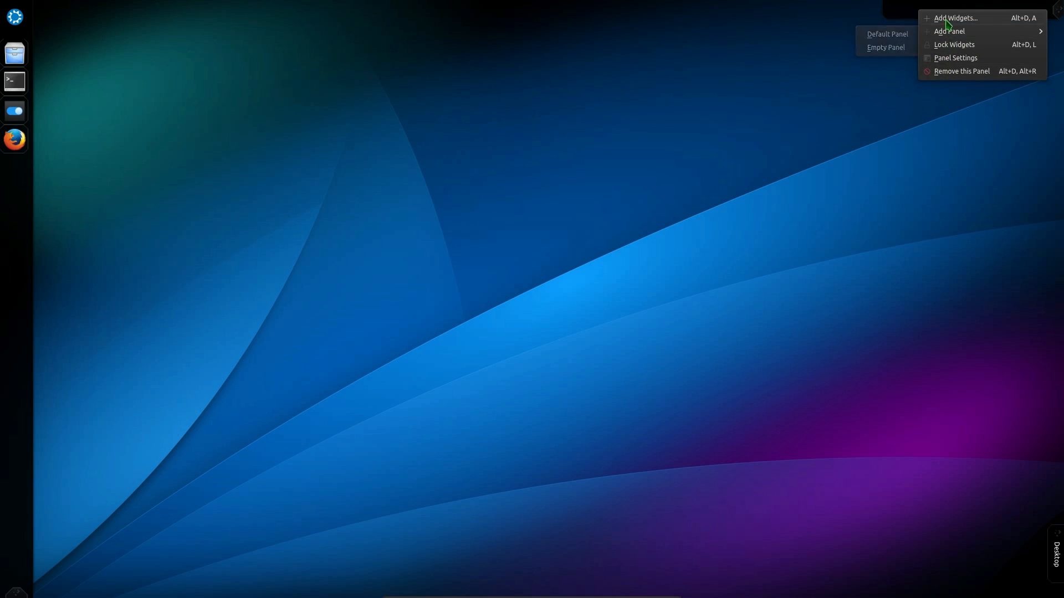
click(955, 18)
text(sys)
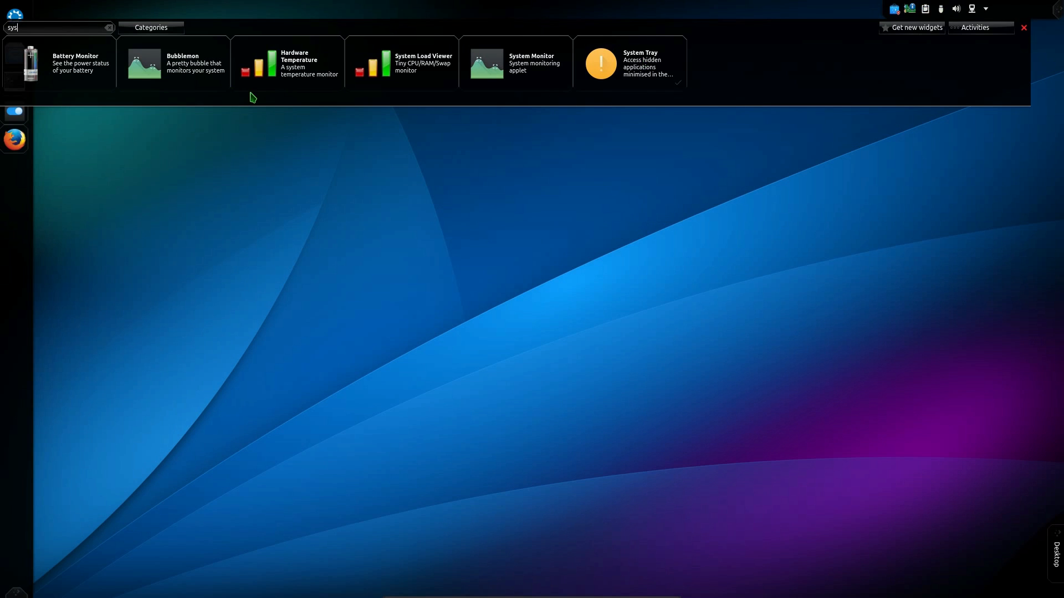
text(dig)
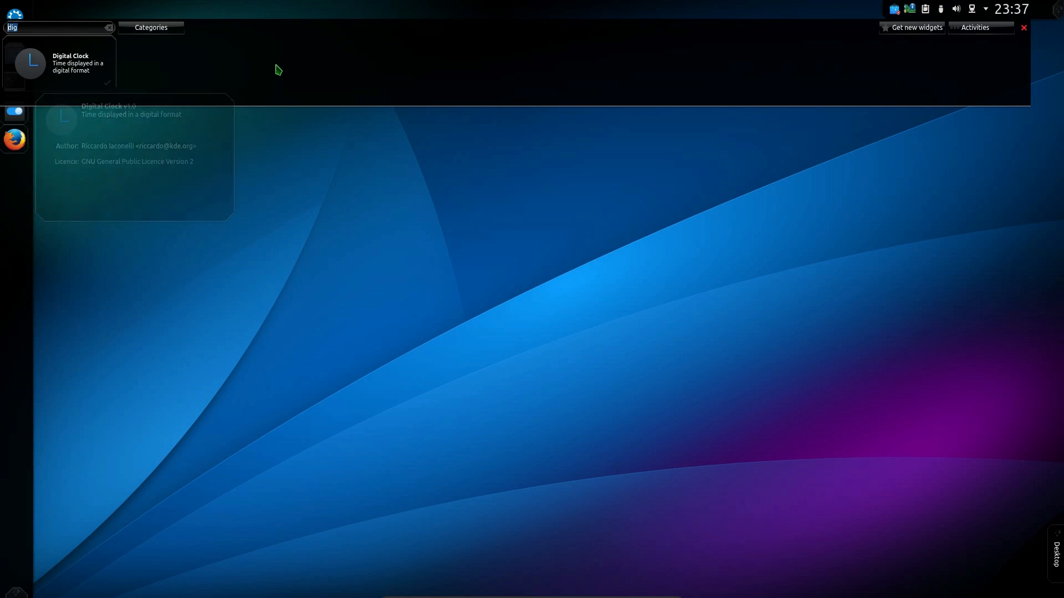
text(lock)
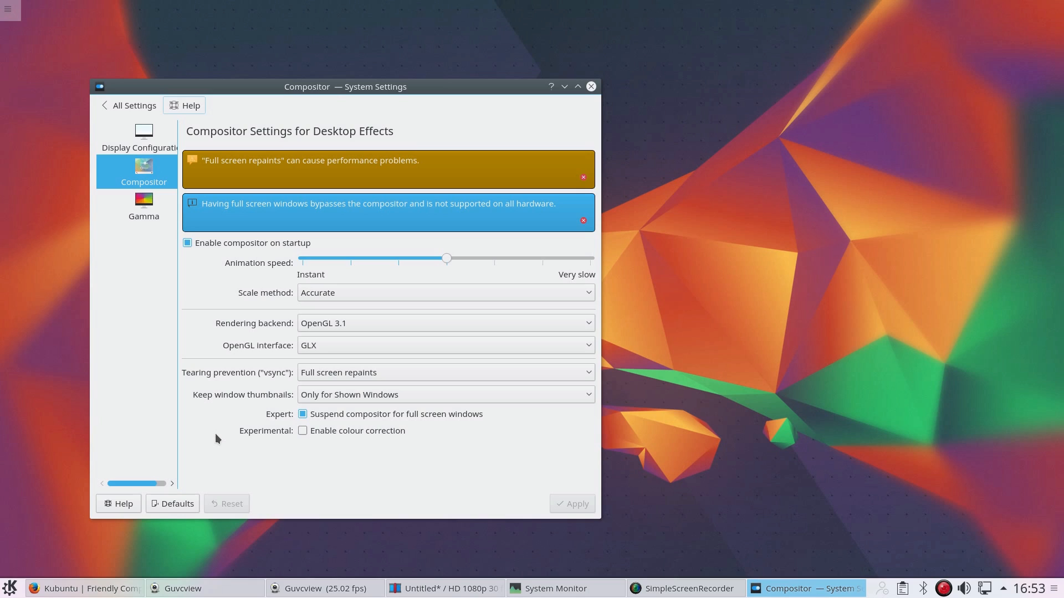
mouse_move(182, 183)
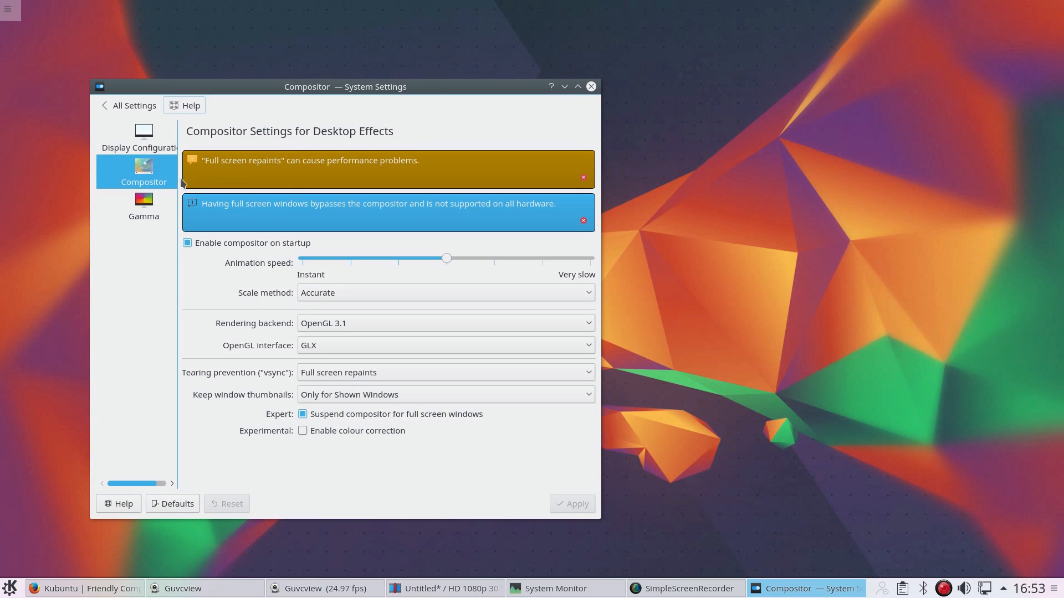
mouse_move(226, 164)
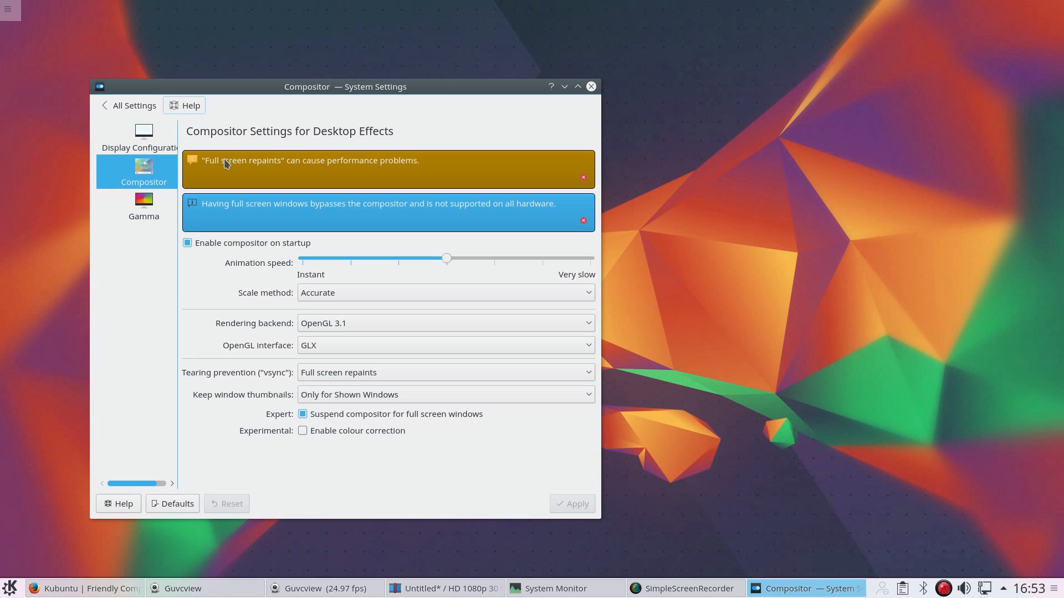
mouse_move(379, 169)
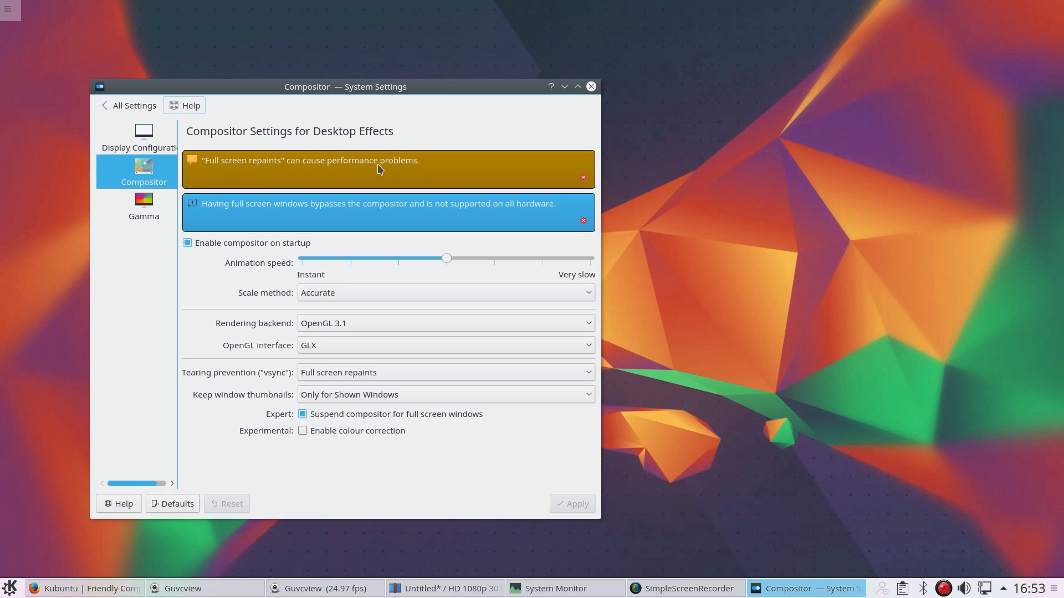
mouse_move(162, 256)
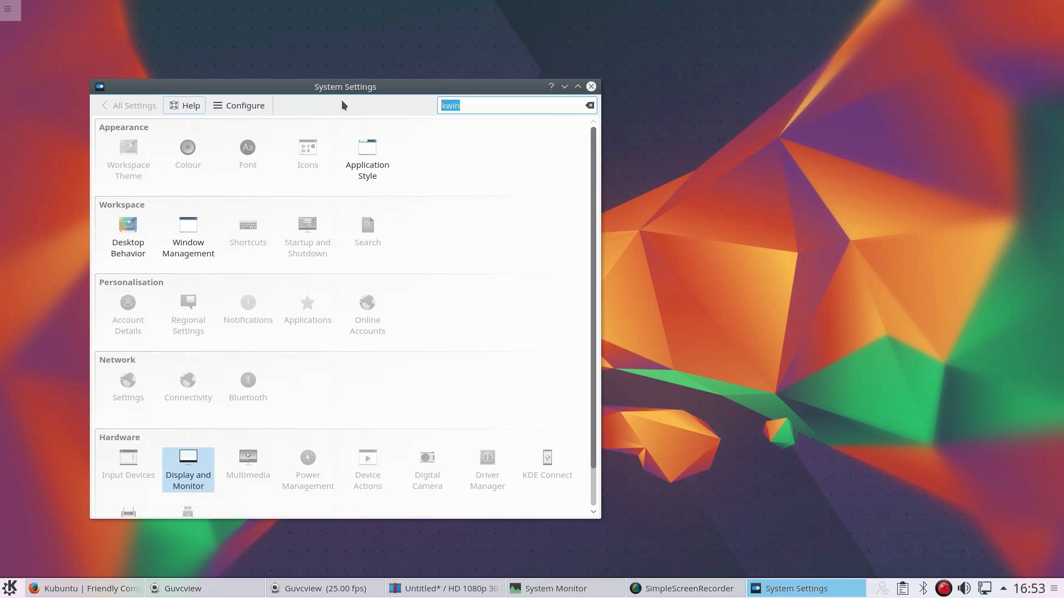
Step: Clear the 'kwin' settings search to bring back the full category overview
click(589, 106)
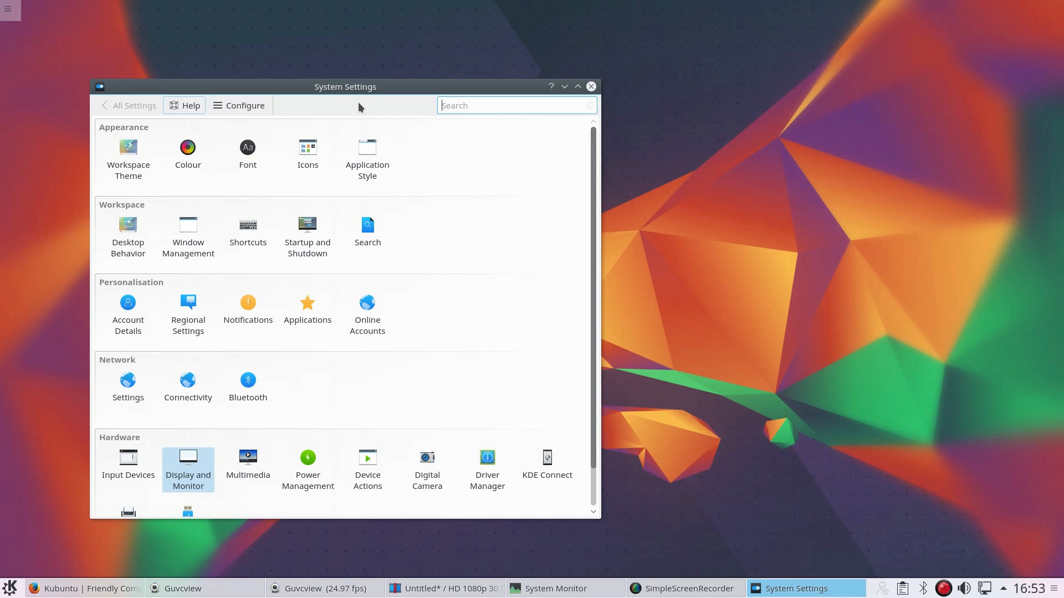
mouse_move(321, 394)
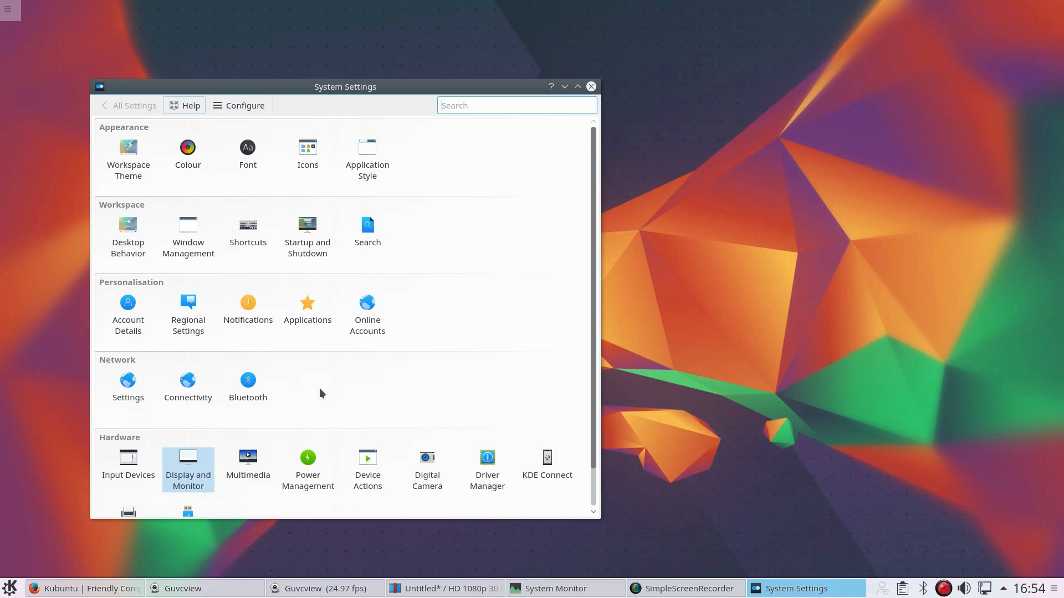
mouse_move(319, 414)
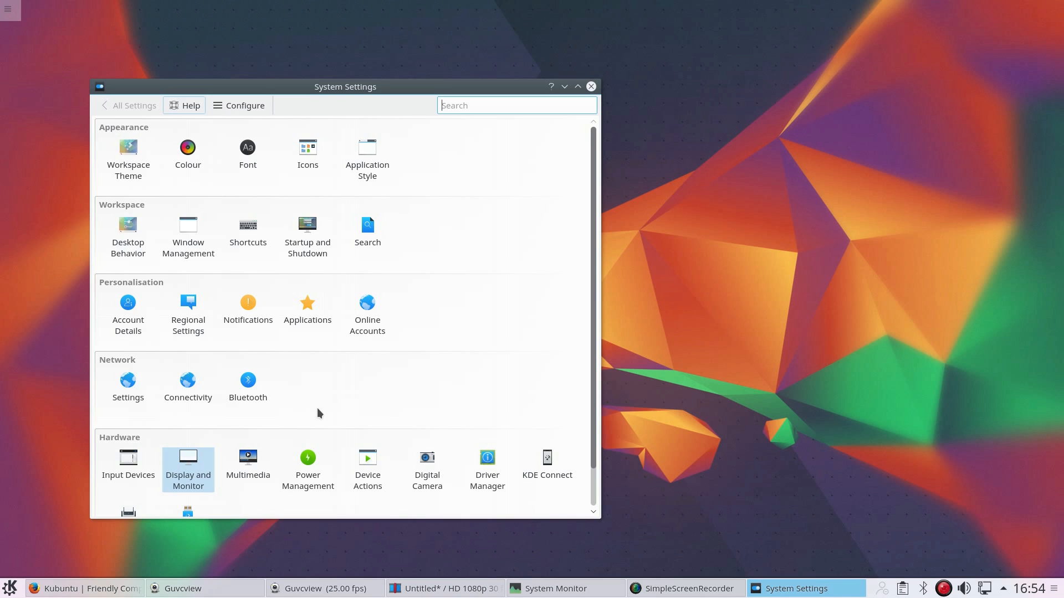
click(547, 461)
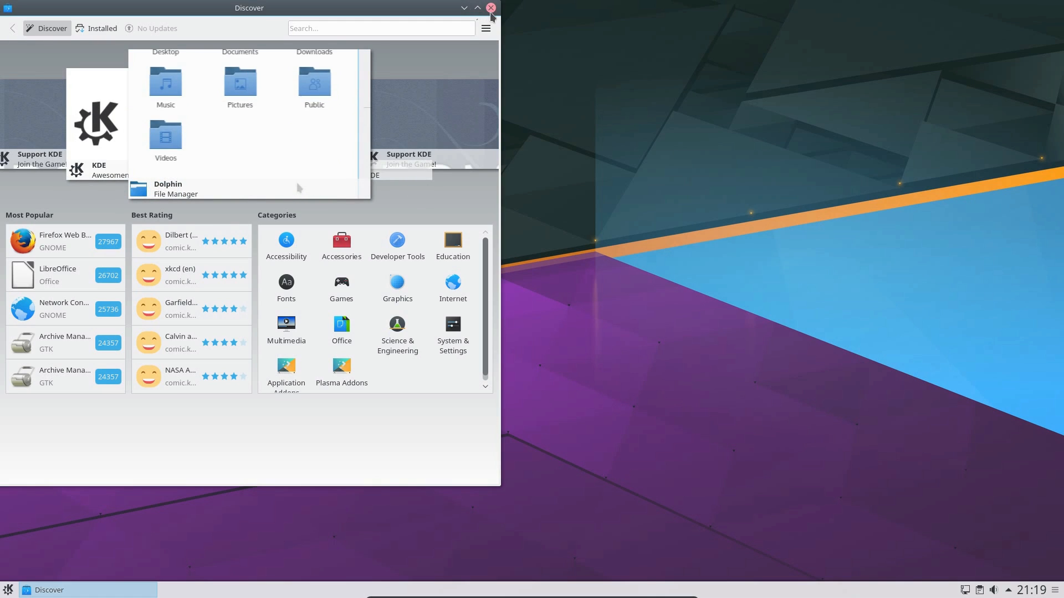
Step: Close Discover and launch System Monitor from the System applications category
click(490, 7)
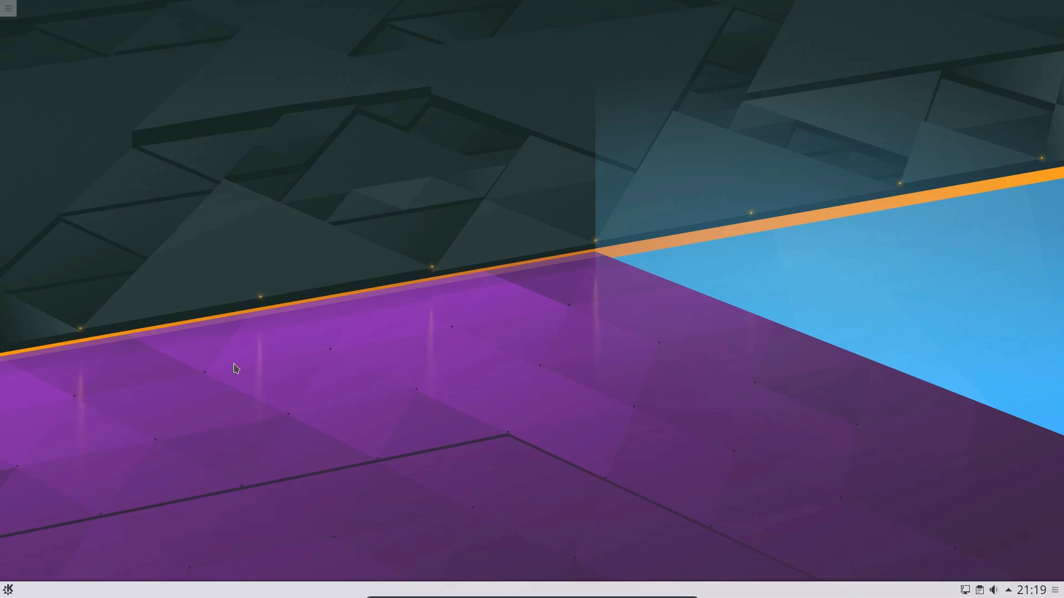
mouse_move(8, 589)
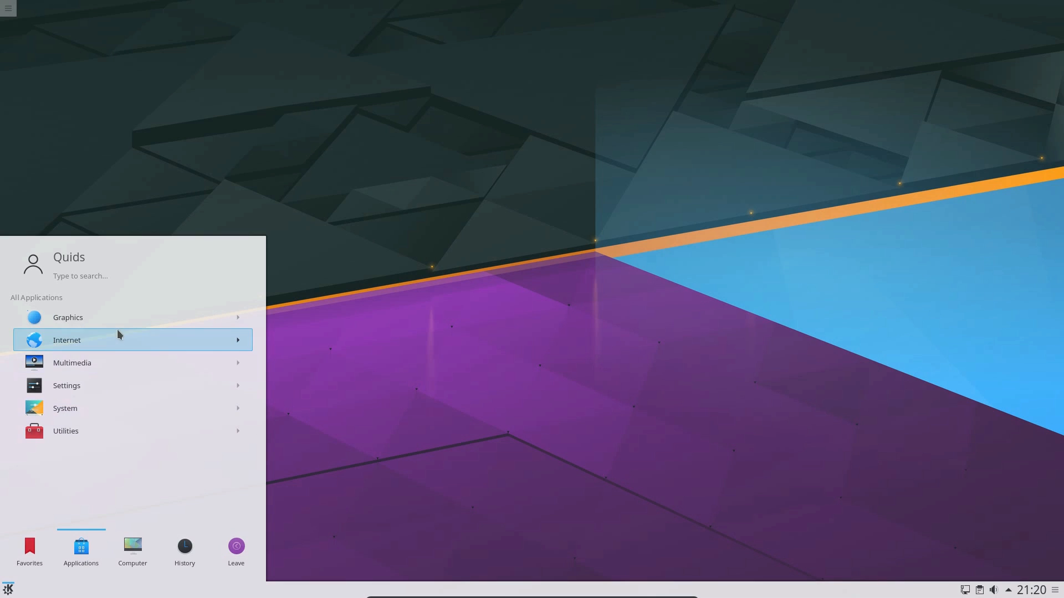
mouse_move(124, 319)
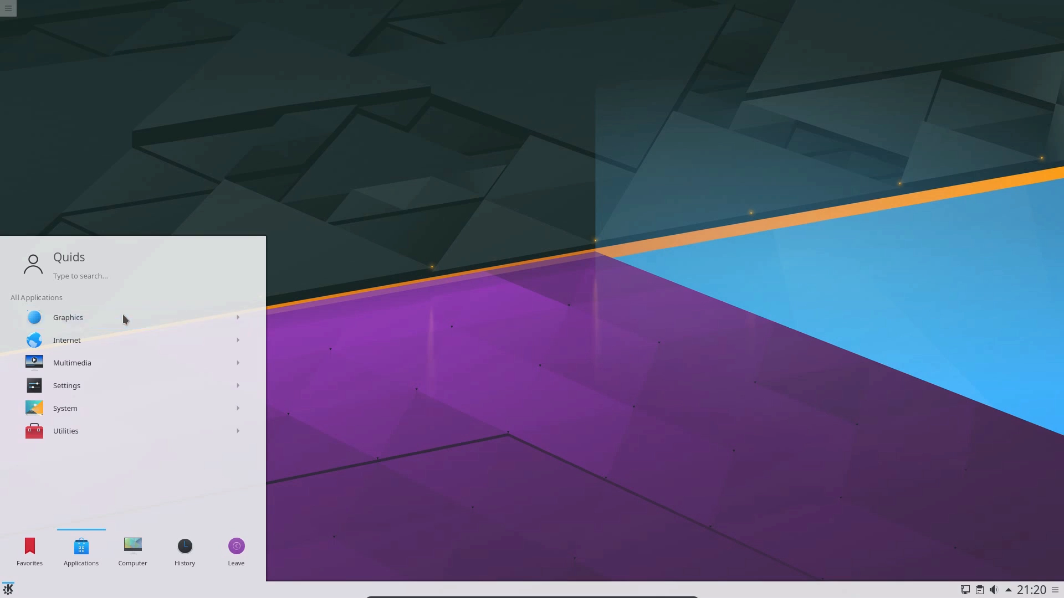
mouse_move(72, 326)
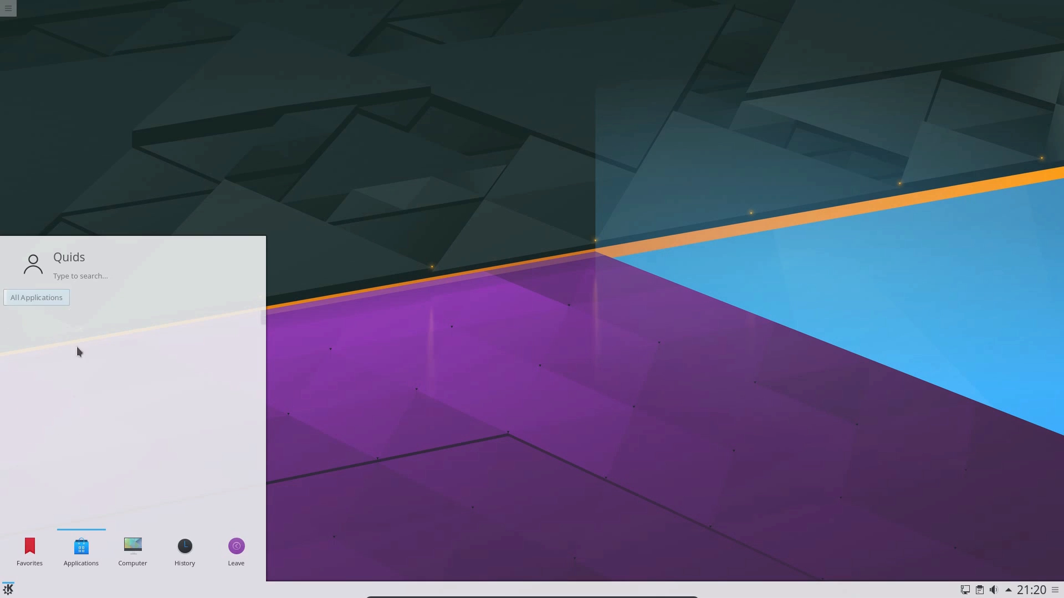
click(36, 297)
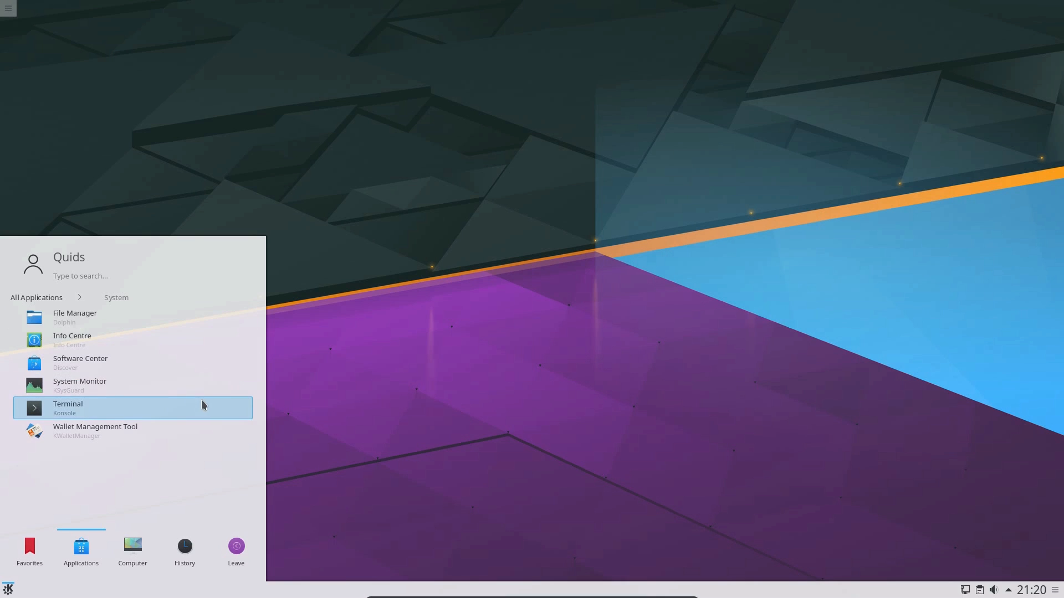
click(79, 385)
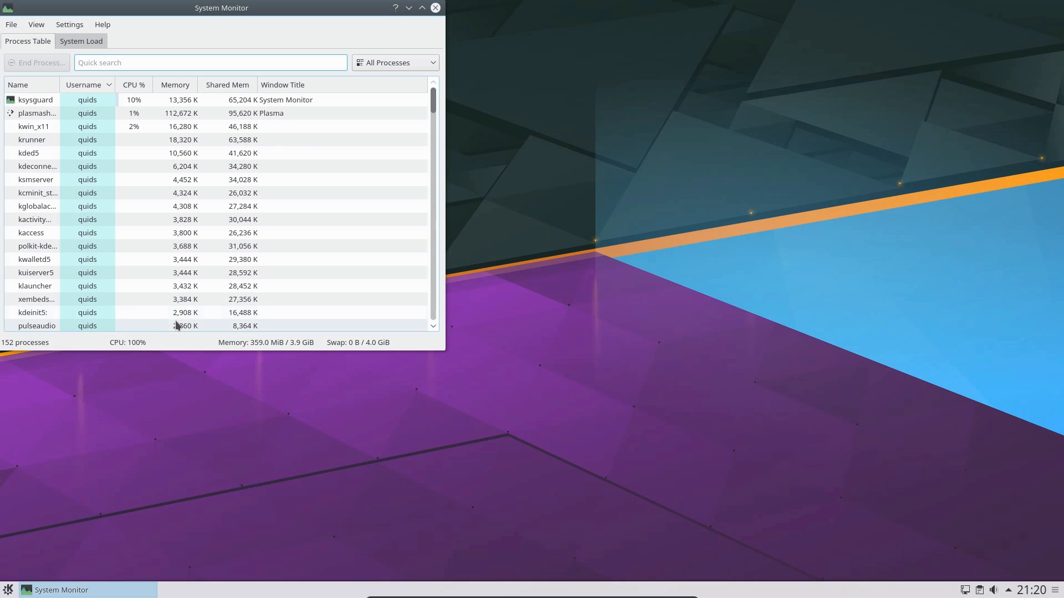
mouse_move(269, 348)
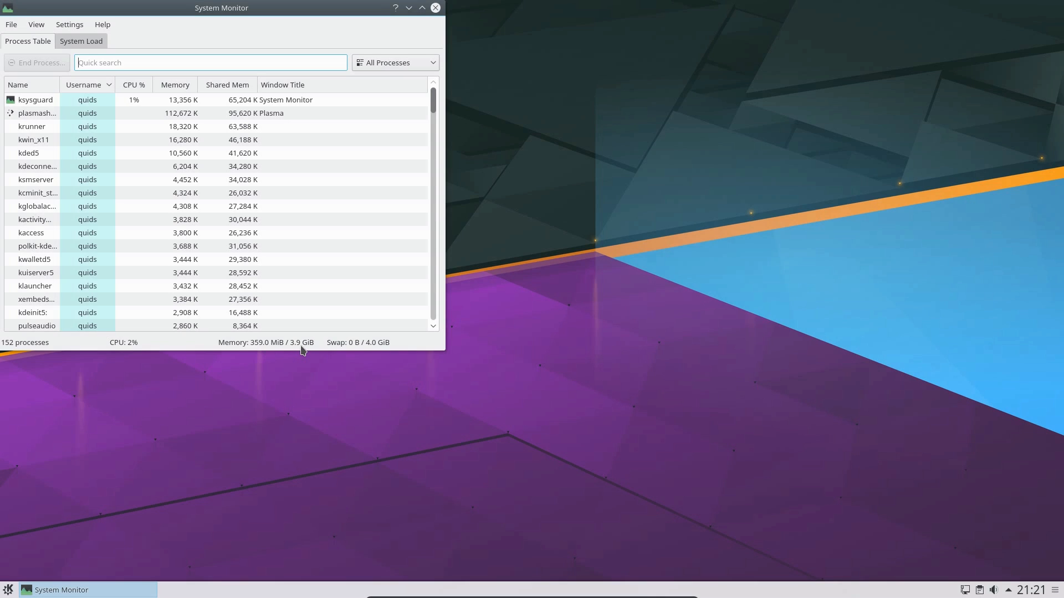
mouse_move(291, 351)
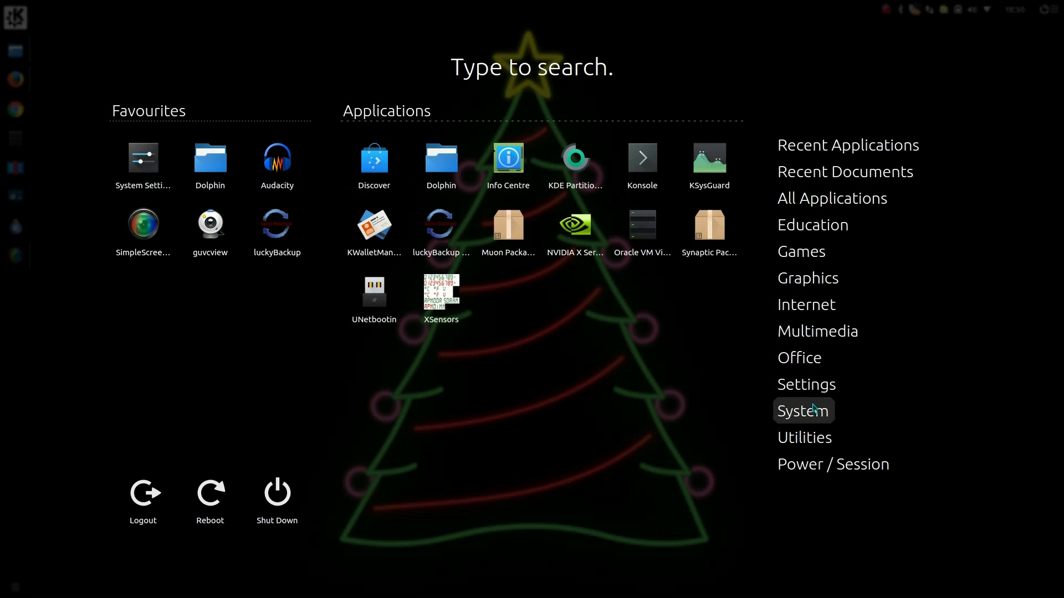
Step: Search the launcher's recent applications for 'desktop' and open the Look And Feel settings
click(848, 144)
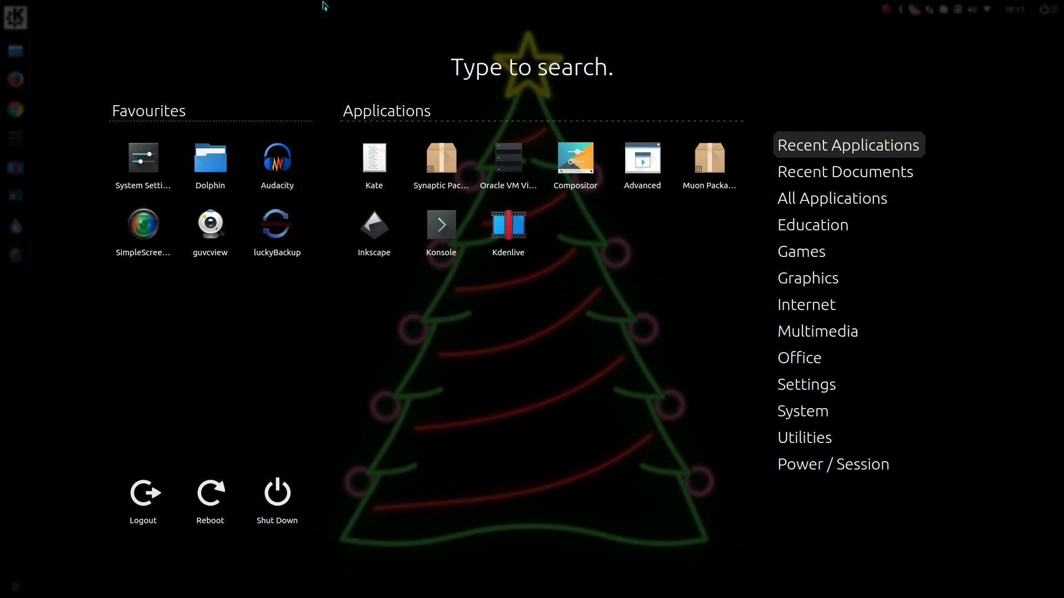
mouse_move(378, 150)
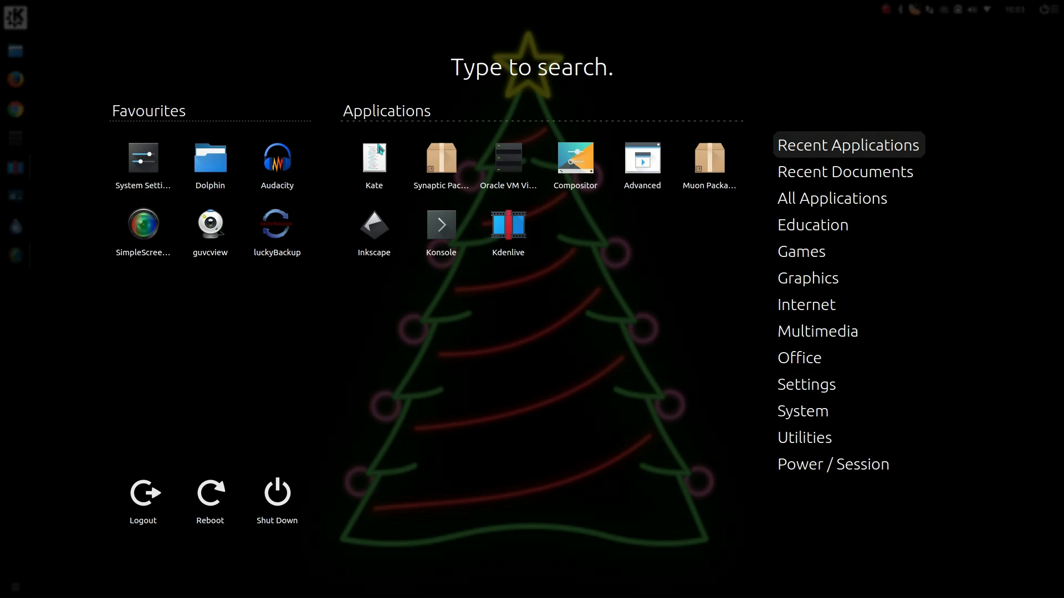
text(3rd)
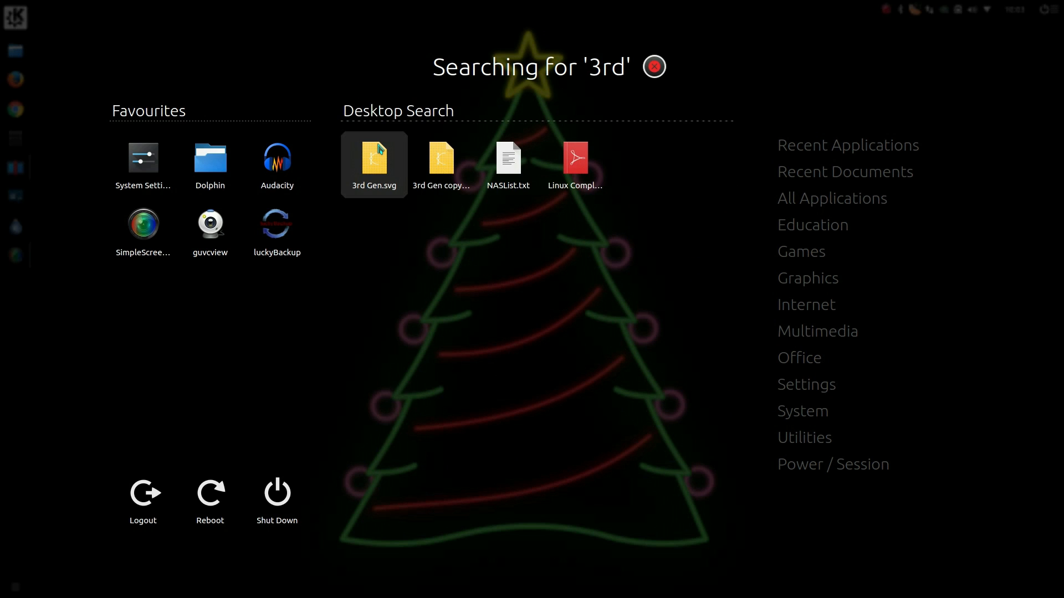
text(desktop)
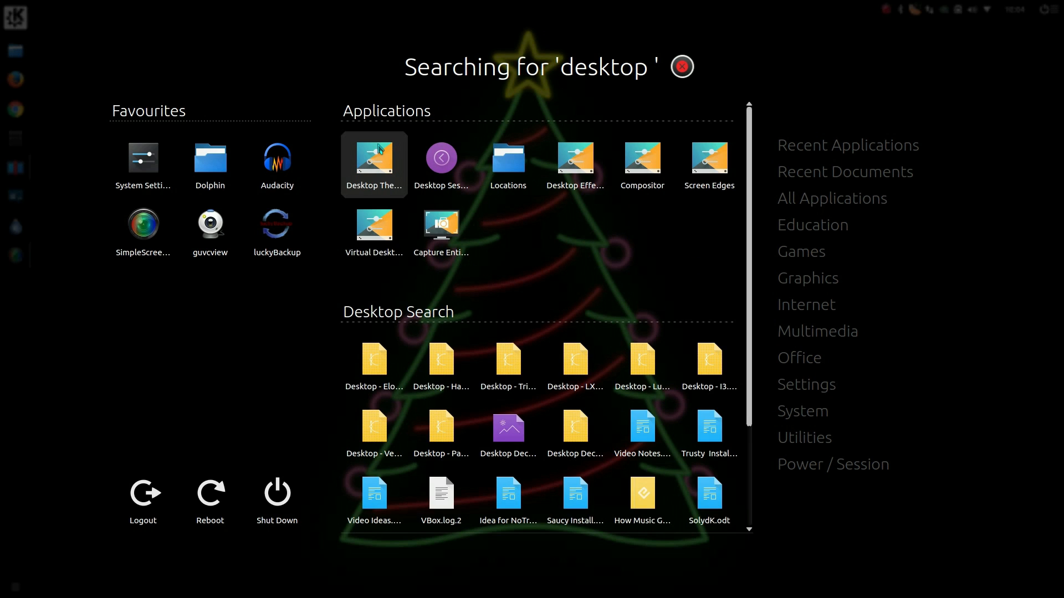
text(l)
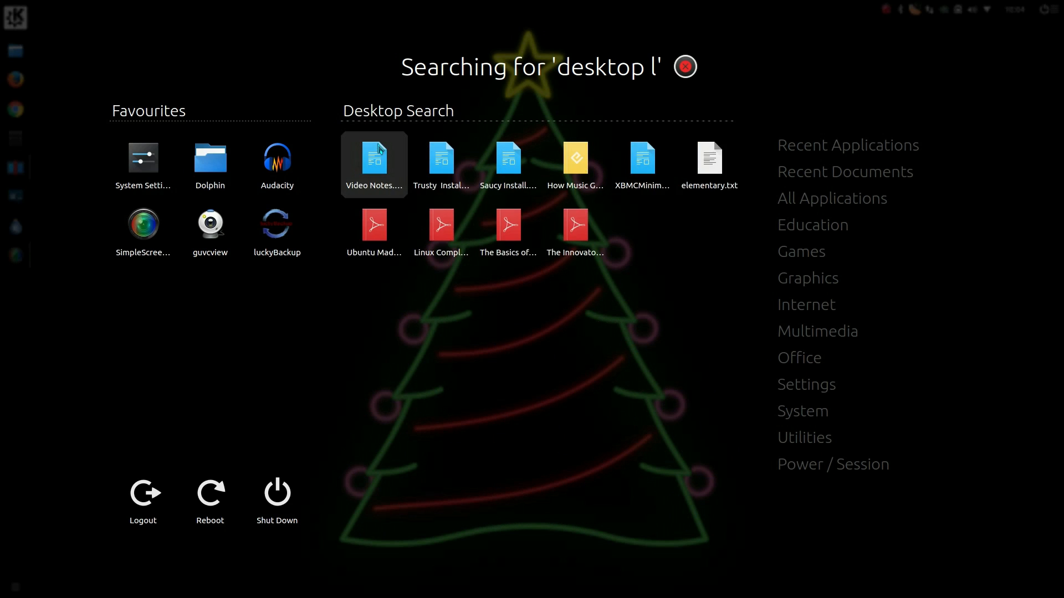
text(xqt)
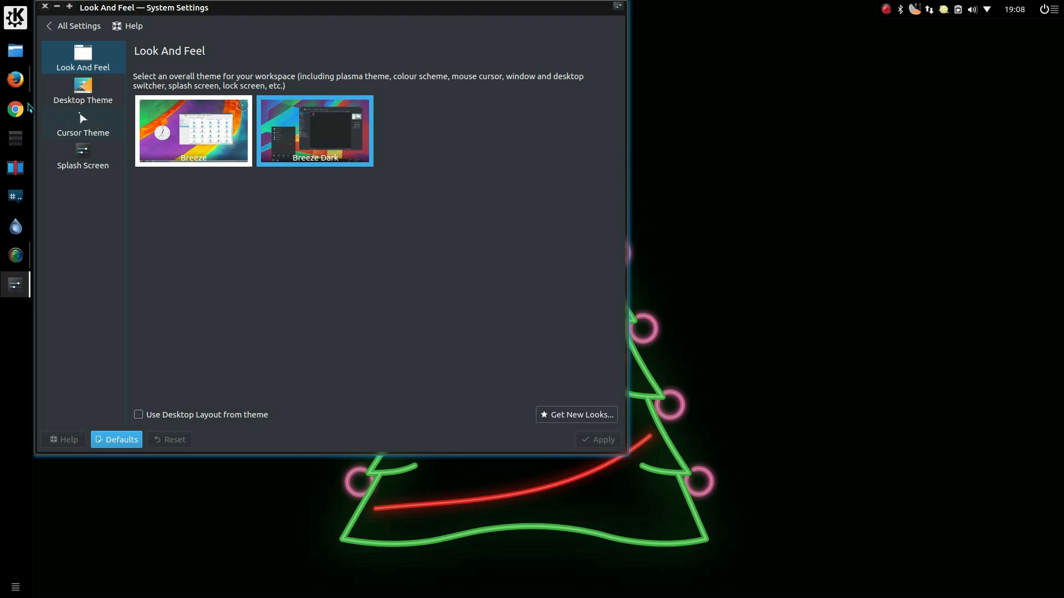
click(82, 90)
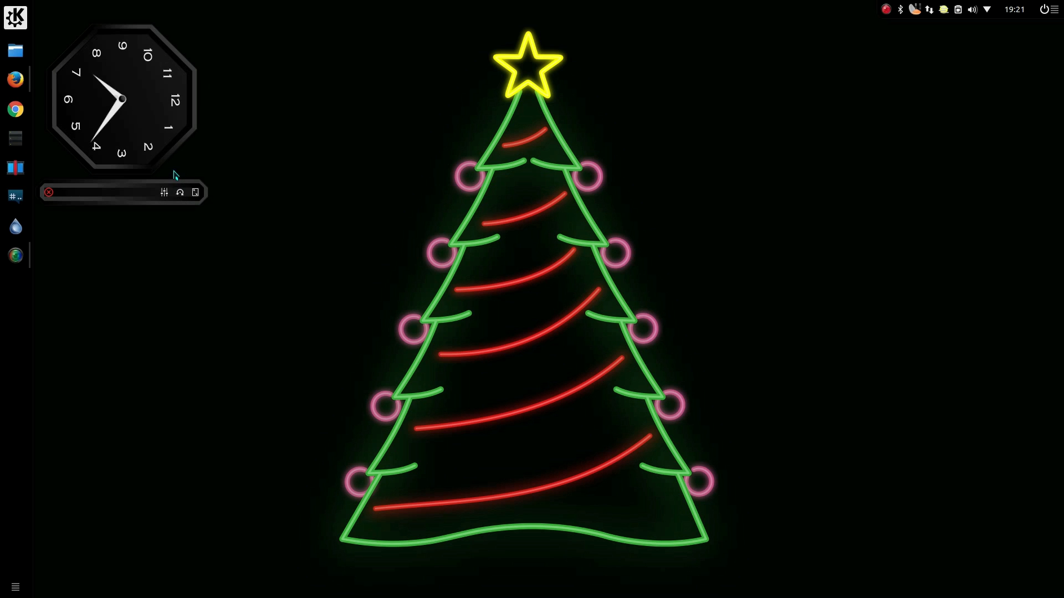
Step: Delete the analogue clock widget from the Plasma desktop via its context menu
right_click(122, 102)
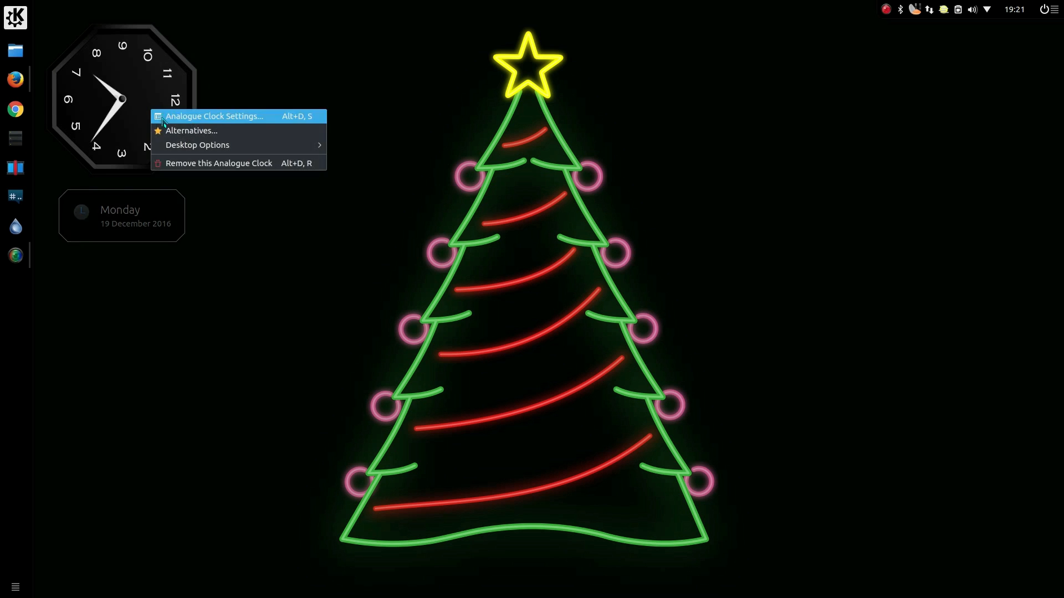
click(218, 163)
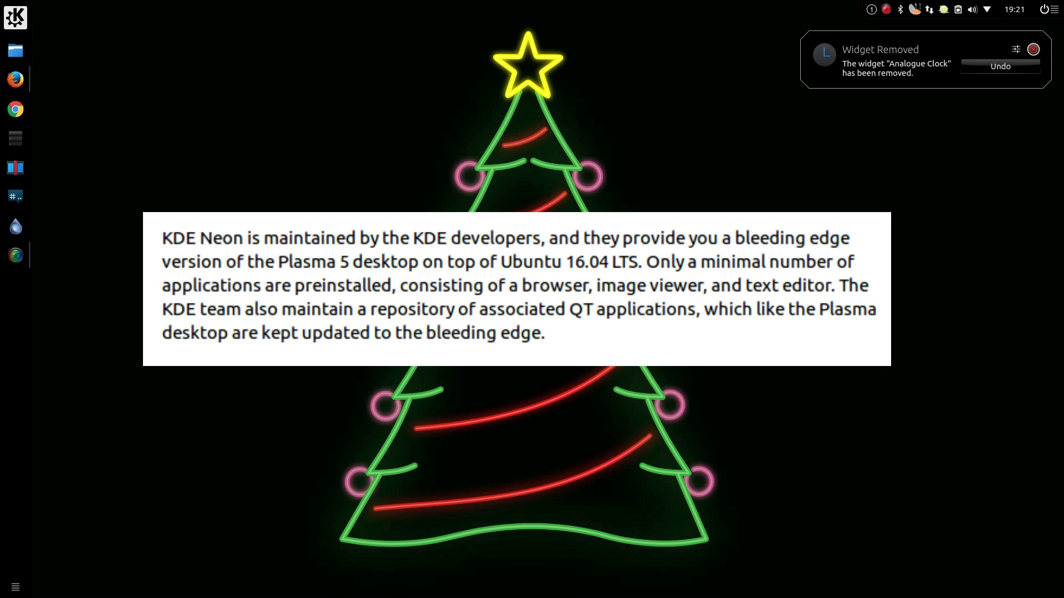